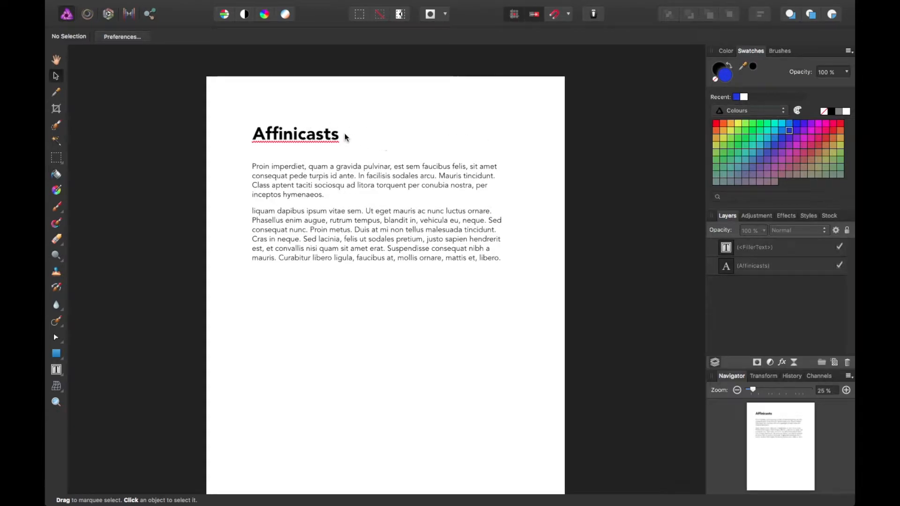
# Step: Inspect the Affinicasts heading and body text frame, then deselect everything
pyautogui.click(295, 133)
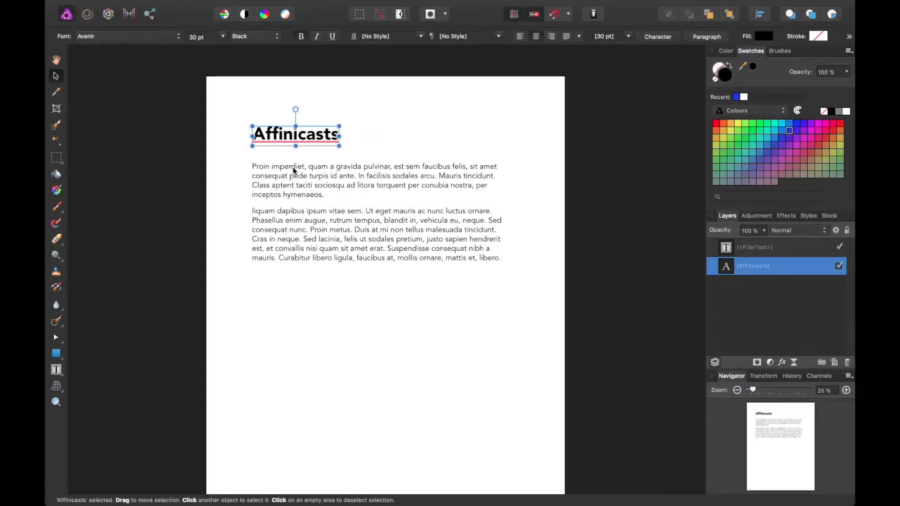
pyautogui.click(447, 96)
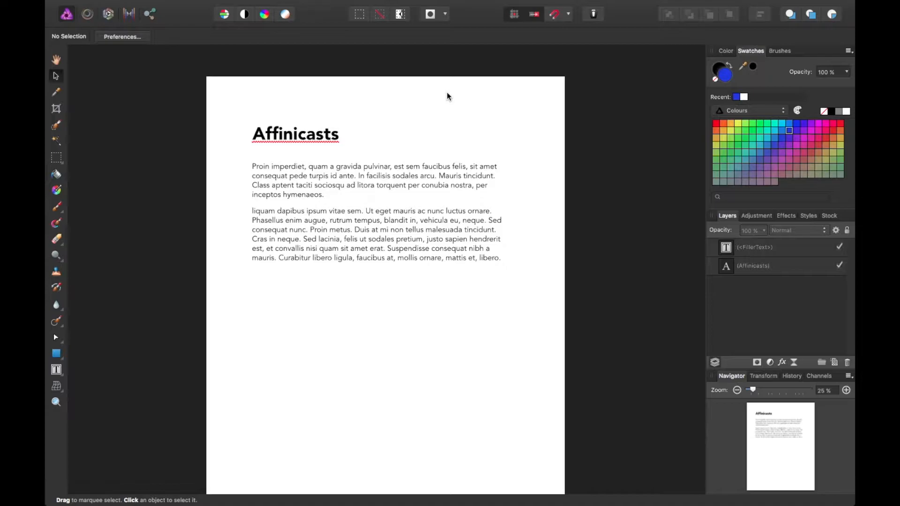
pyautogui.moveTo(324, 161)
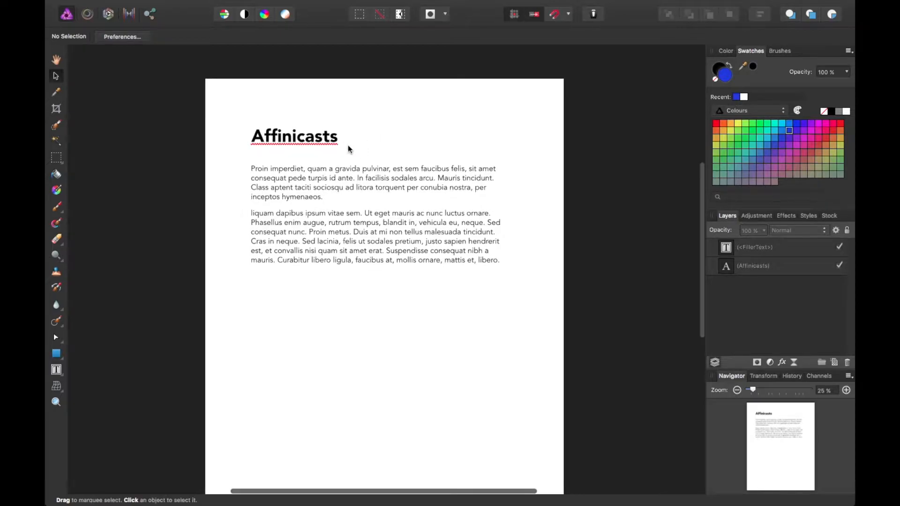
pyautogui.click(294, 136)
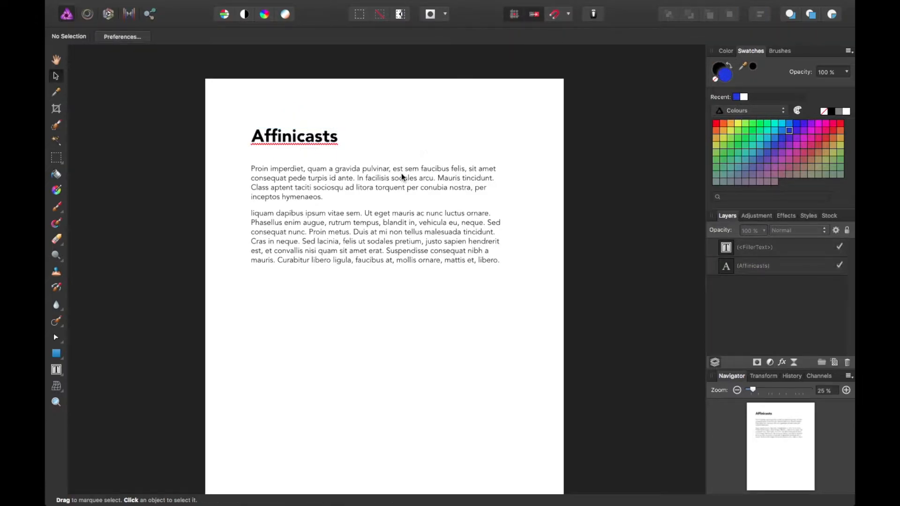
pyautogui.click(373, 213)
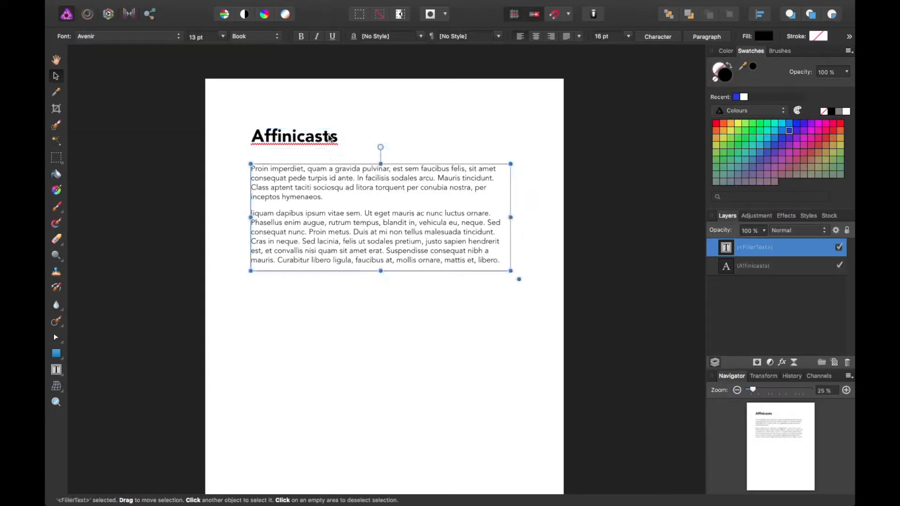
pyautogui.click(294, 136)
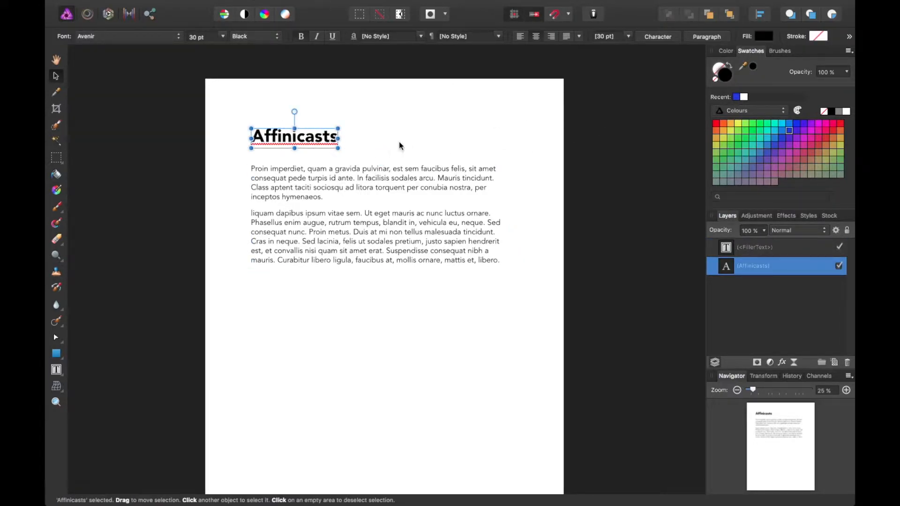
pyautogui.moveTo(226, 71)
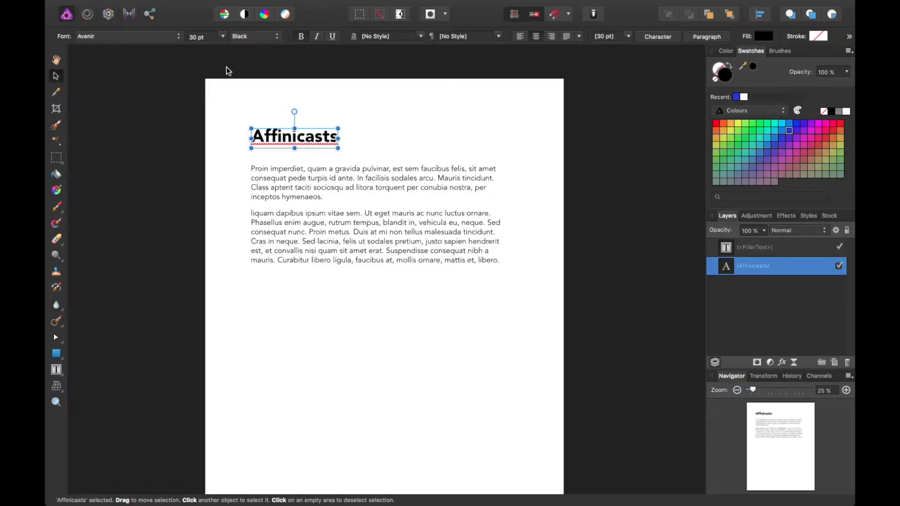
pyautogui.click(539, 114)
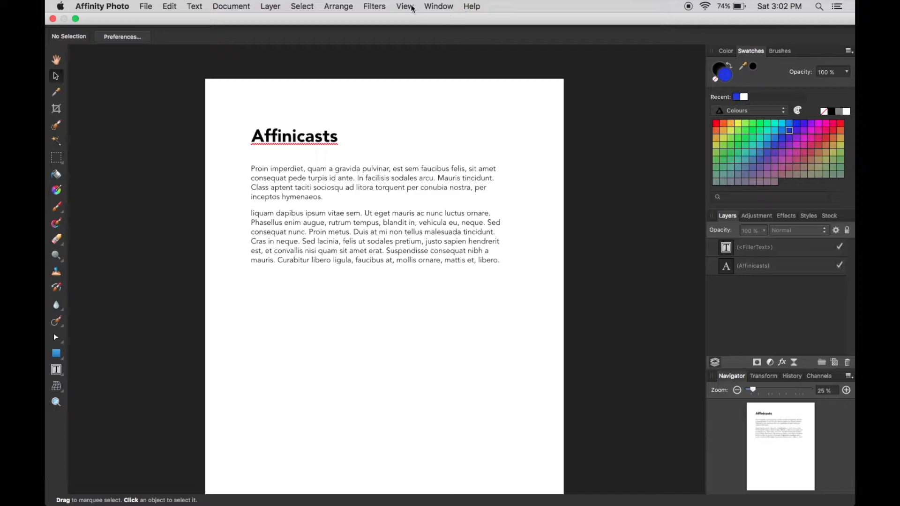
# Step: Show the Text Styles panel with the Current Formatting preview expanded (Avenir extra-bold 30 pt)
pyautogui.click(405, 6)
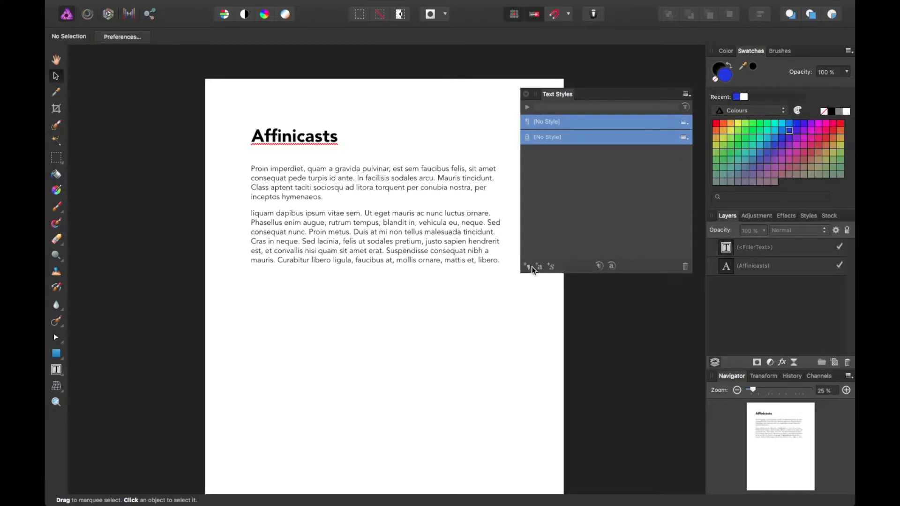
pyautogui.moveTo(526, 266)
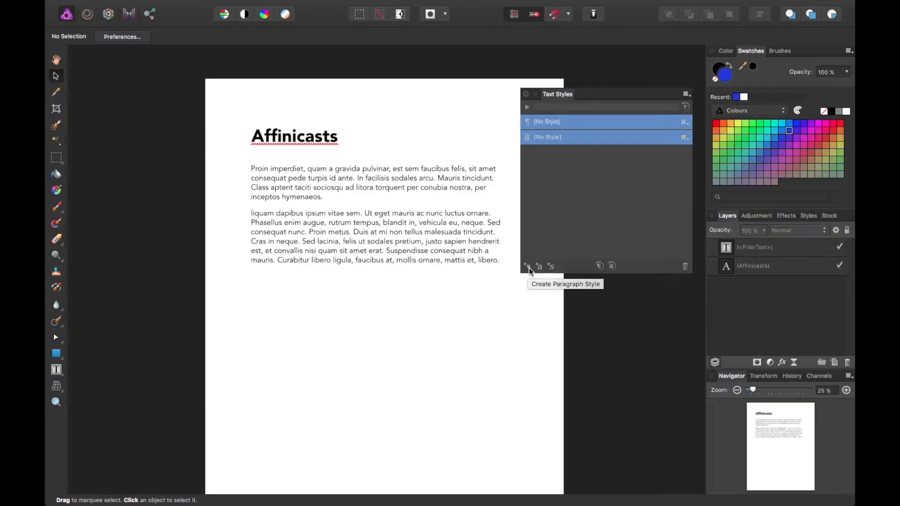
pyautogui.moveTo(538, 265)
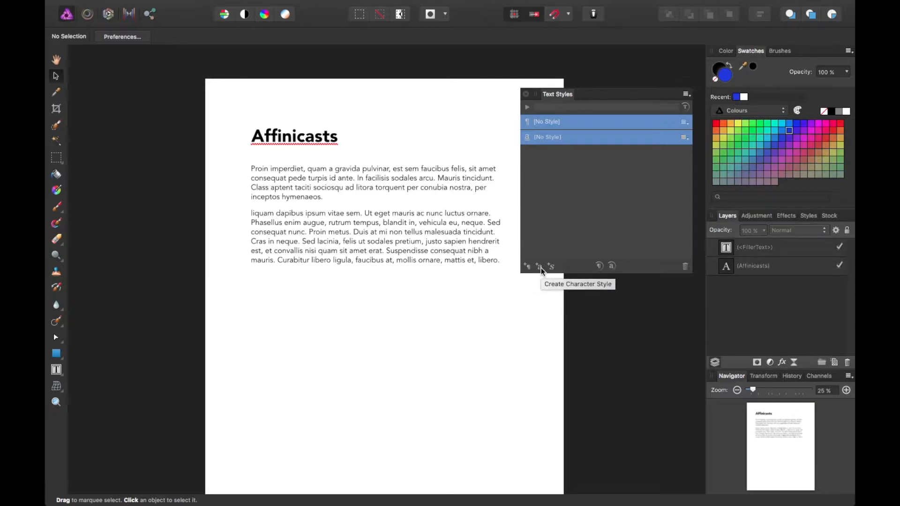
pyautogui.moveTo(600, 266)
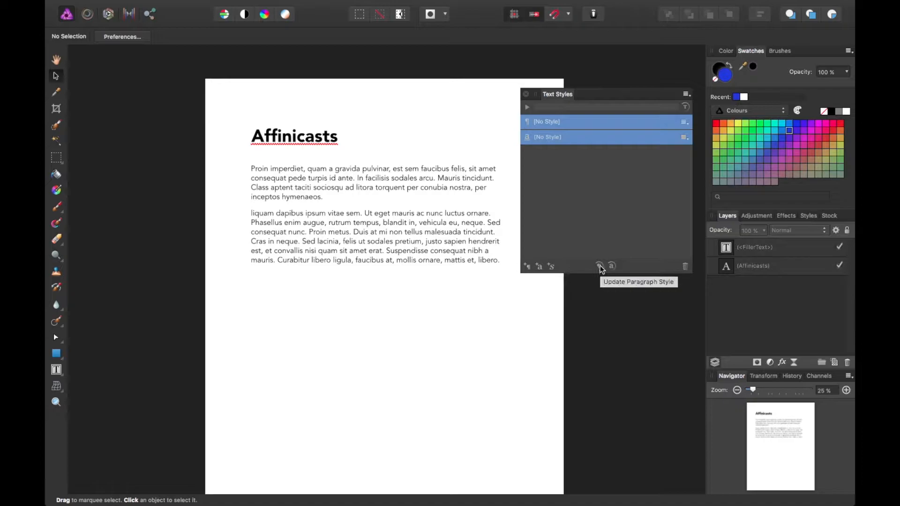
pyautogui.moveTo(612, 266)
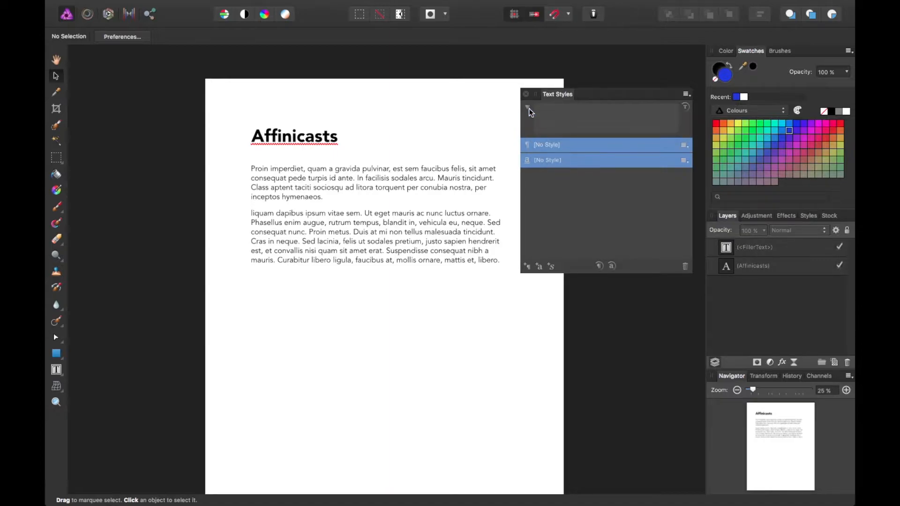
pyautogui.click(294, 136)
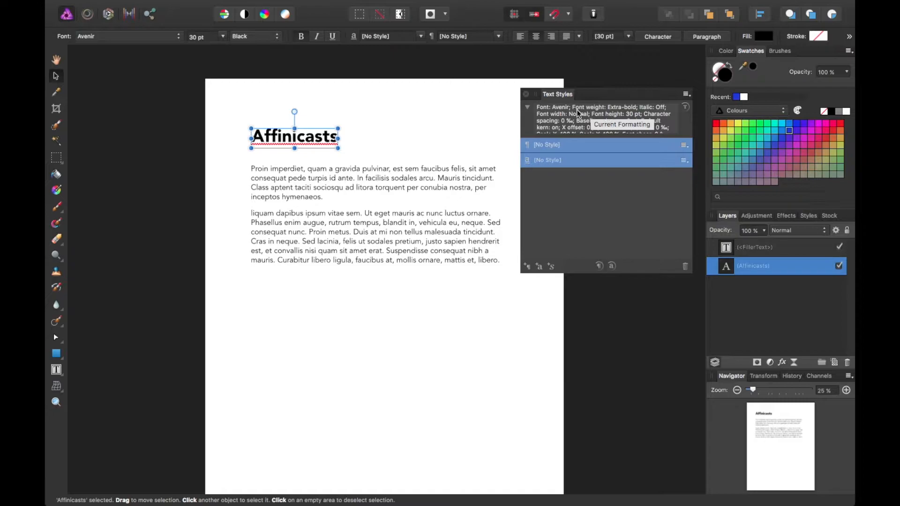
pyautogui.moveTo(686, 113)
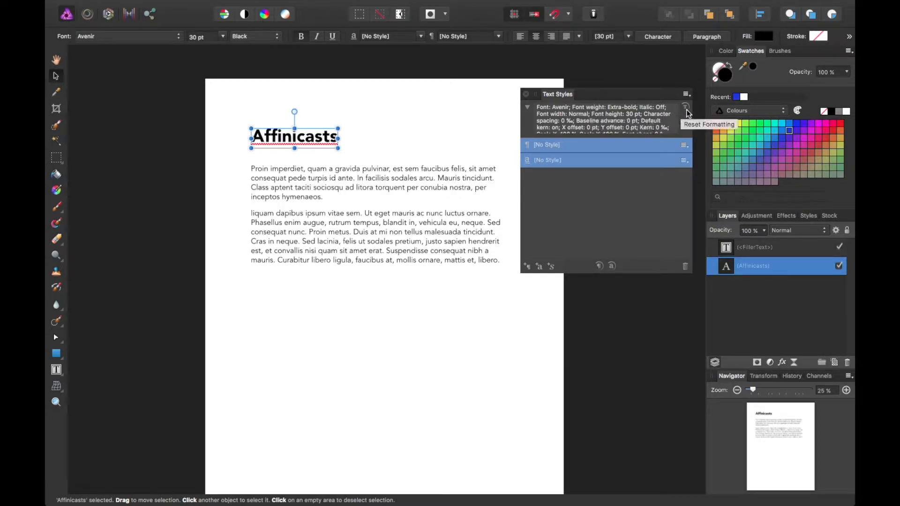
pyautogui.moveTo(241, 58)
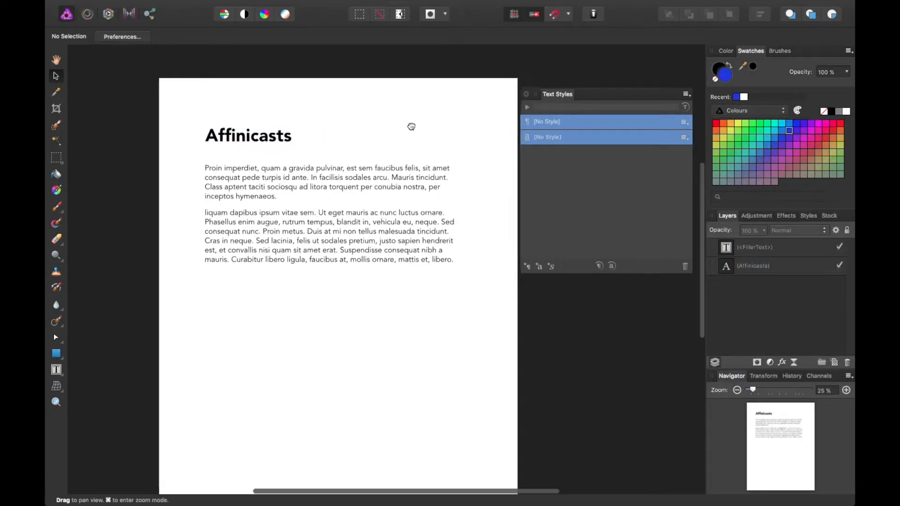
# Step: Create a character style from the Affinicasts heading and name it 'Heading 1'
pyautogui.click(248, 136)
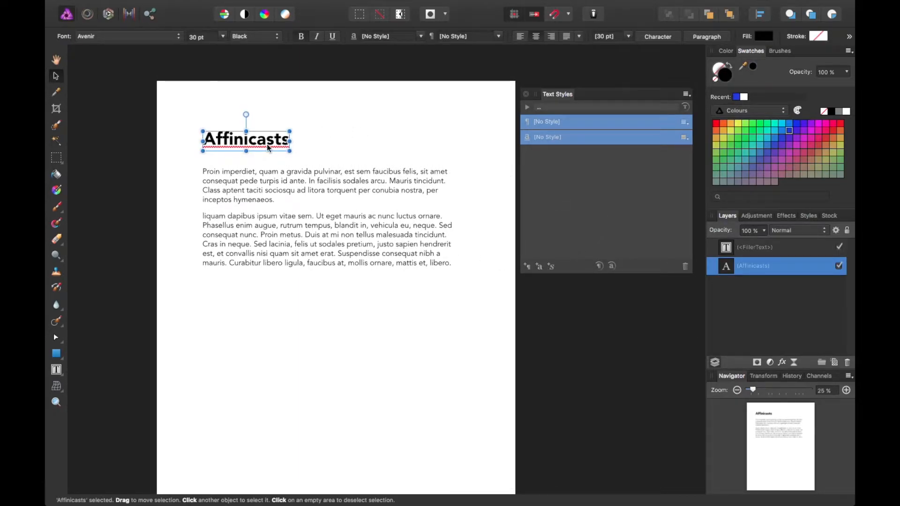
pyautogui.moveTo(538, 266)
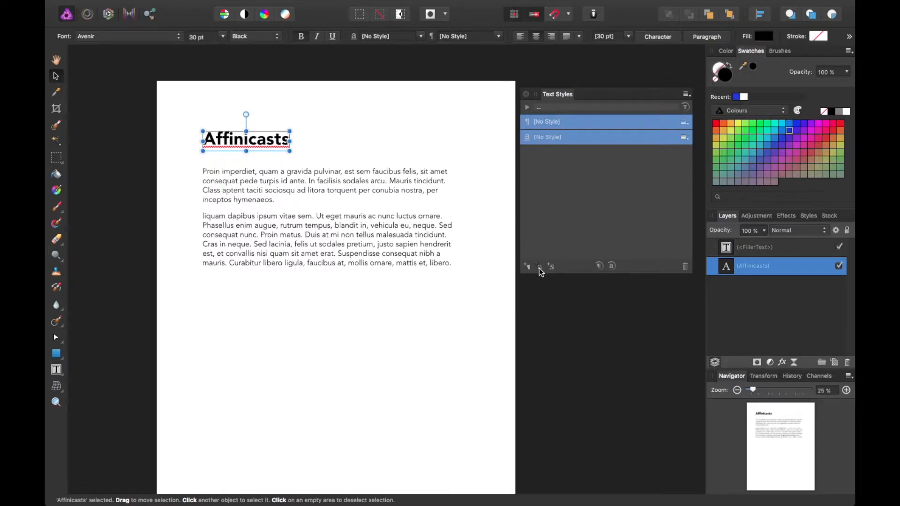
pyautogui.click(526, 265)
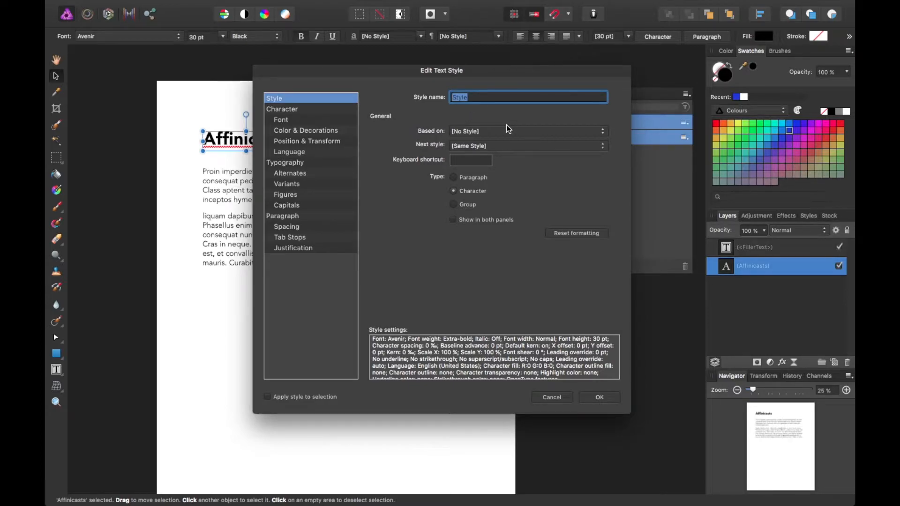
pyautogui.write('Heading 1')
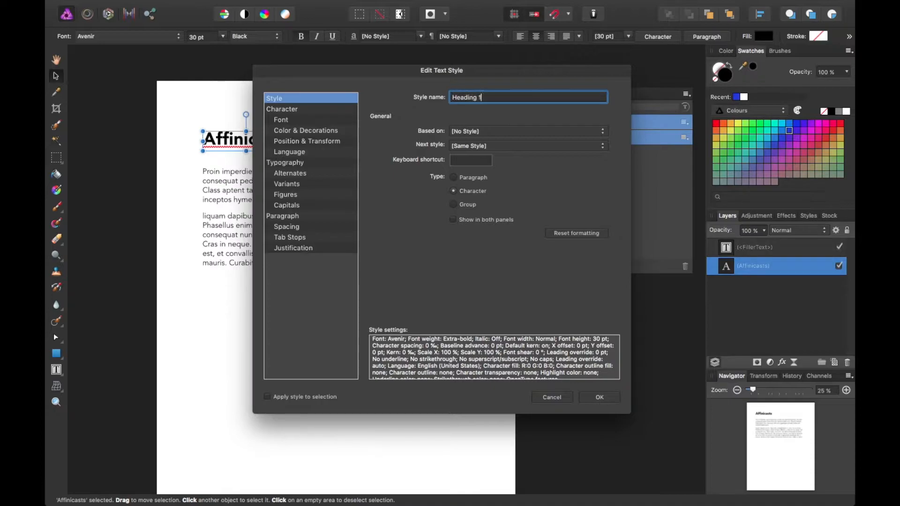
# Step: Keep the style's Next Style setting as Same Style
pyautogui.click(525, 131)
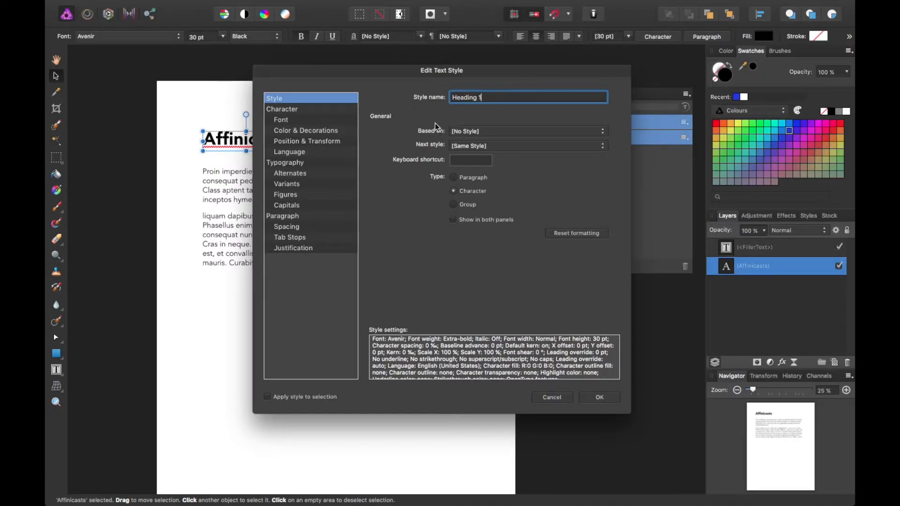
pyautogui.click(524, 145)
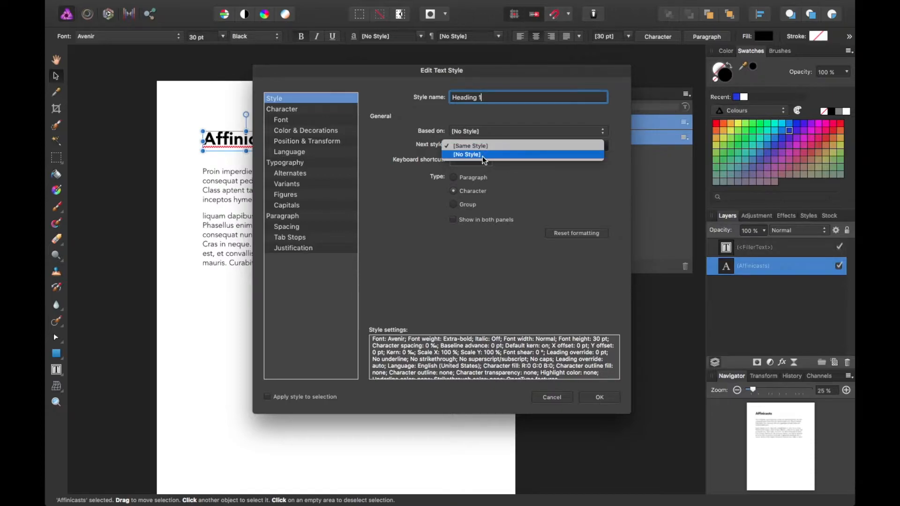
pyautogui.click(469, 145)
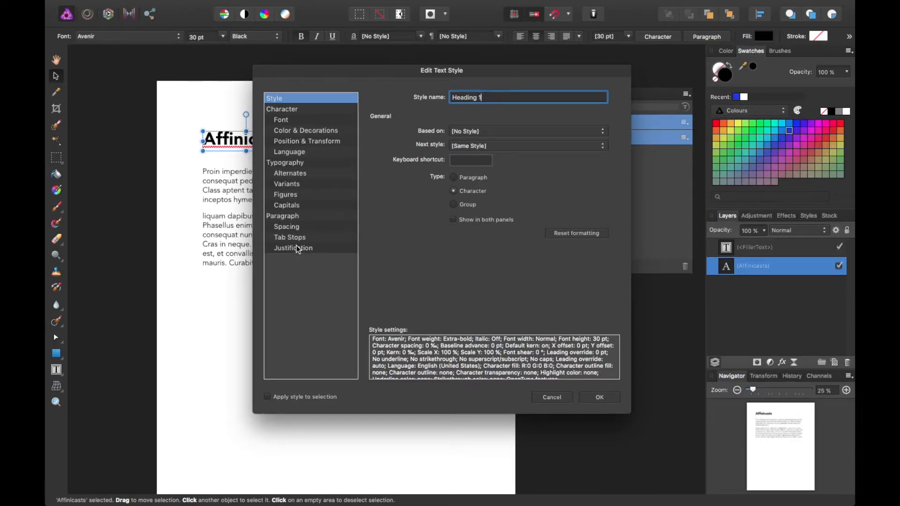
# Step: Move from the style name through Character to the Color & Decorations settings
pyautogui.click(470, 160)
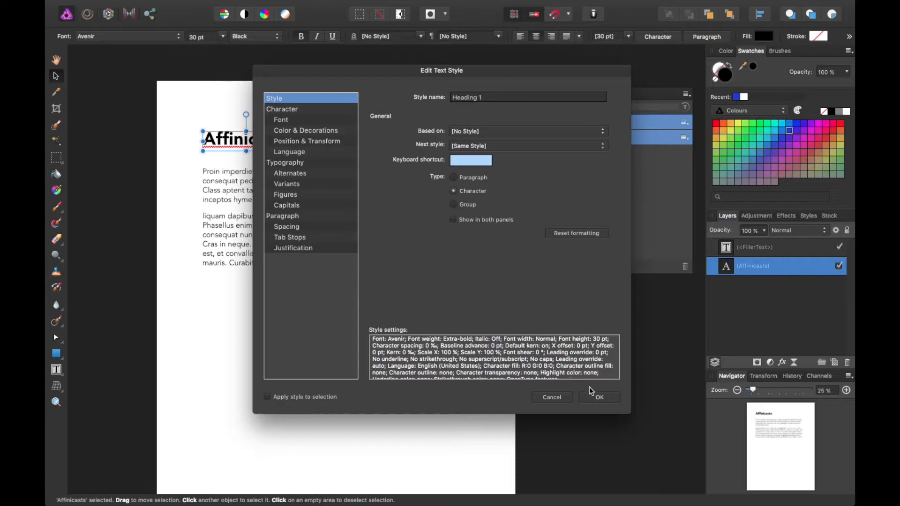
pyautogui.click(282, 109)
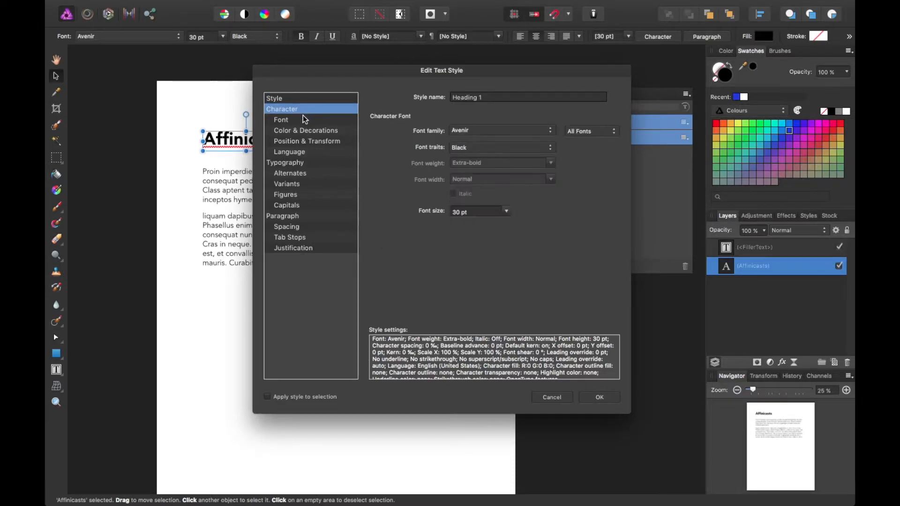
pyautogui.click(305, 131)
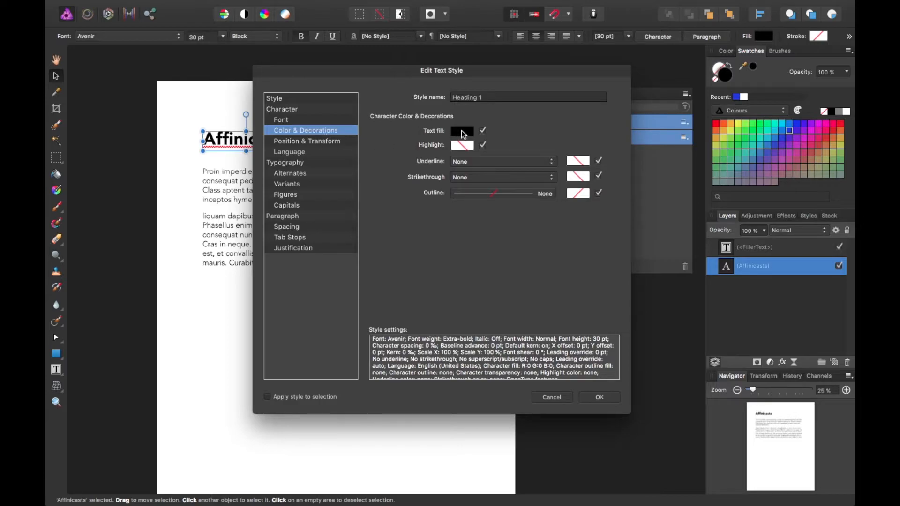
# Step: Enter hex 333333 as the Heading 1 text fill colour in the colour picker
pyautogui.click(462, 130)
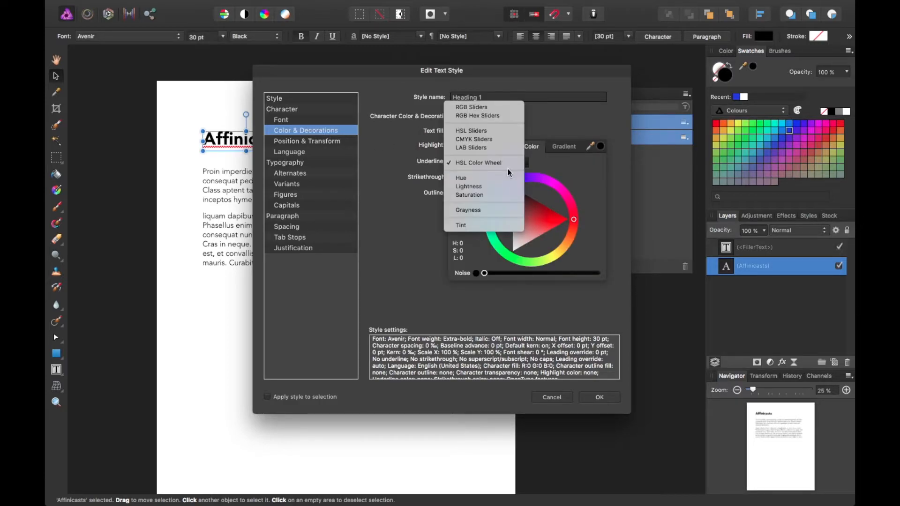
pyautogui.moveTo(498, 115)
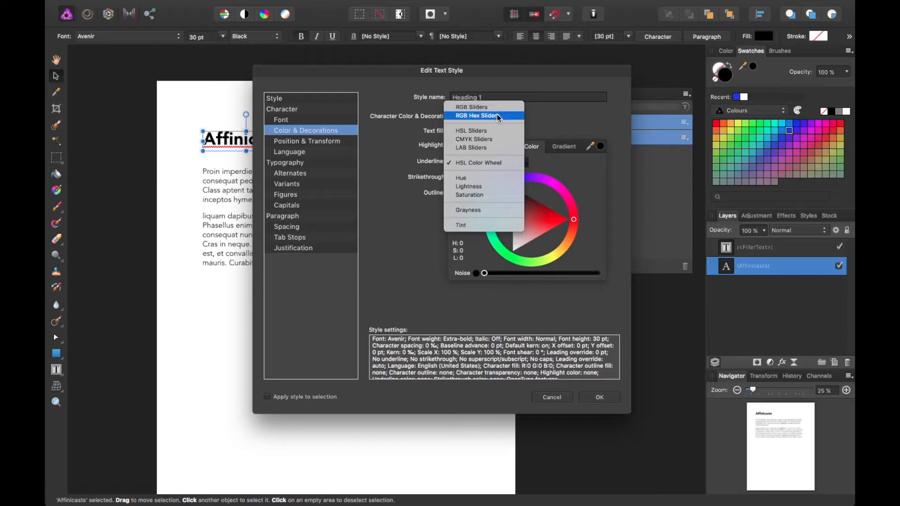
pyautogui.click(476, 116)
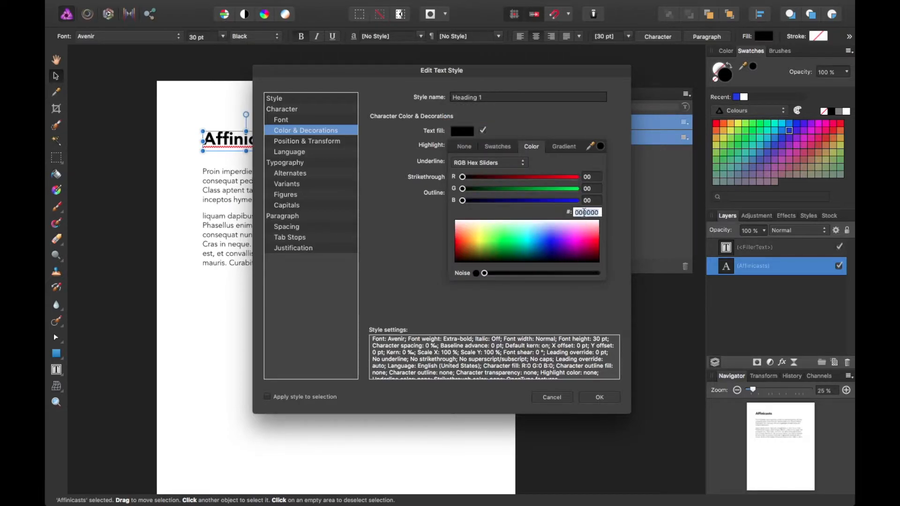
pyautogui.write('333')
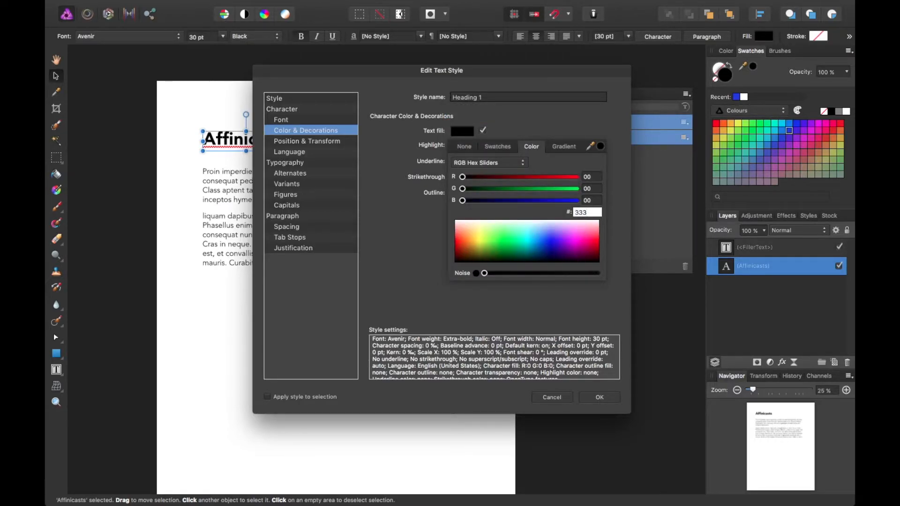
pyautogui.write('333333')
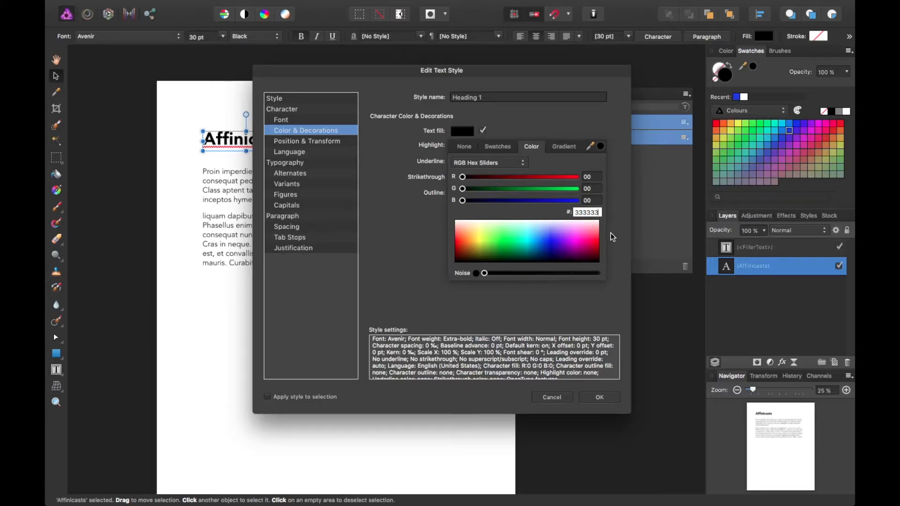
pyautogui.moveTo(622, 225)
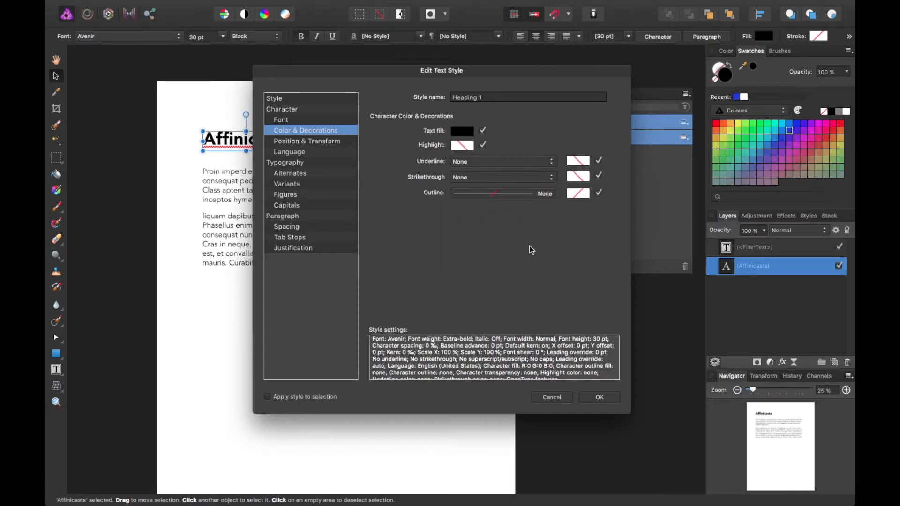
pyautogui.moveTo(310, 143)
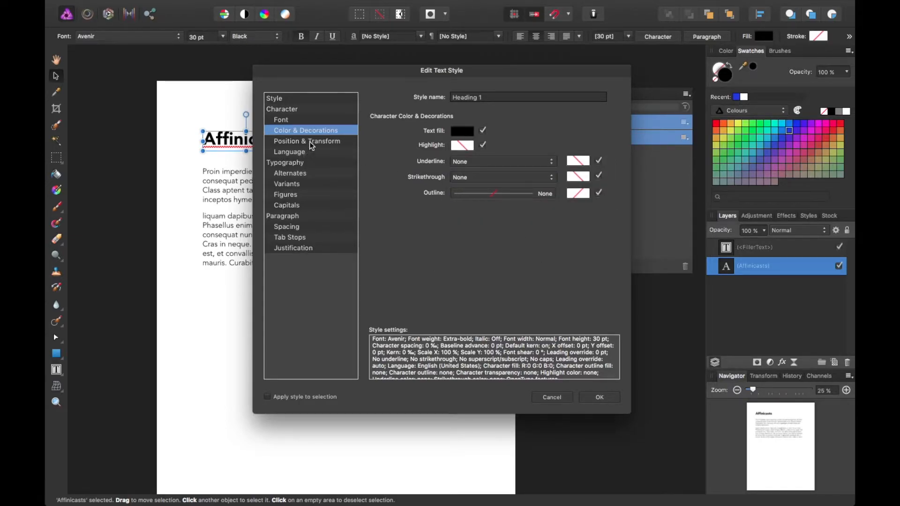
# Step: Review Position & Transform, Typography, Paragraph and Style pages, then save the Heading 1 style
pyautogui.click(307, 140)
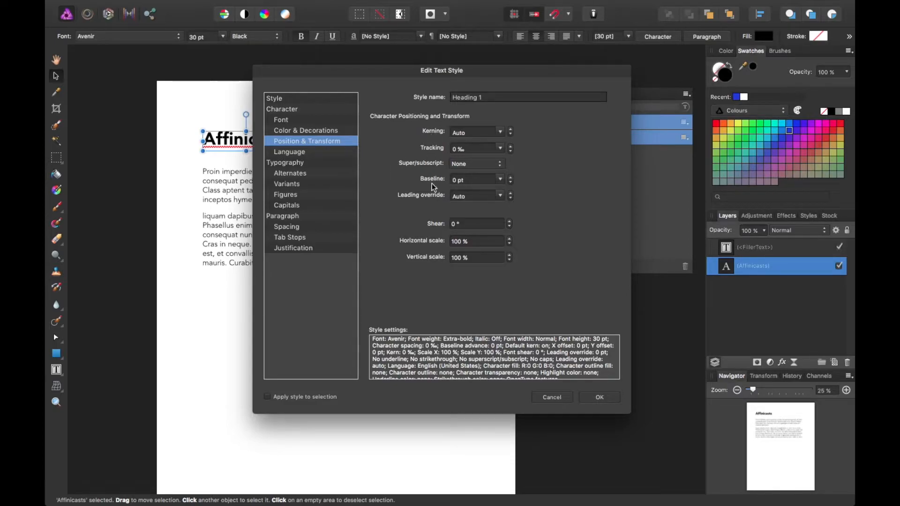
pyautogui.moveTo(443, 250)
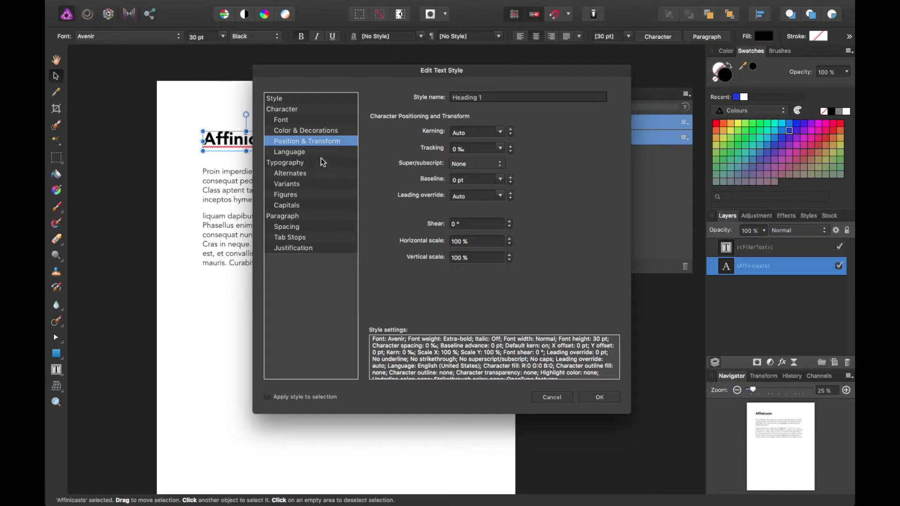
pyautogui.click(286, 162)
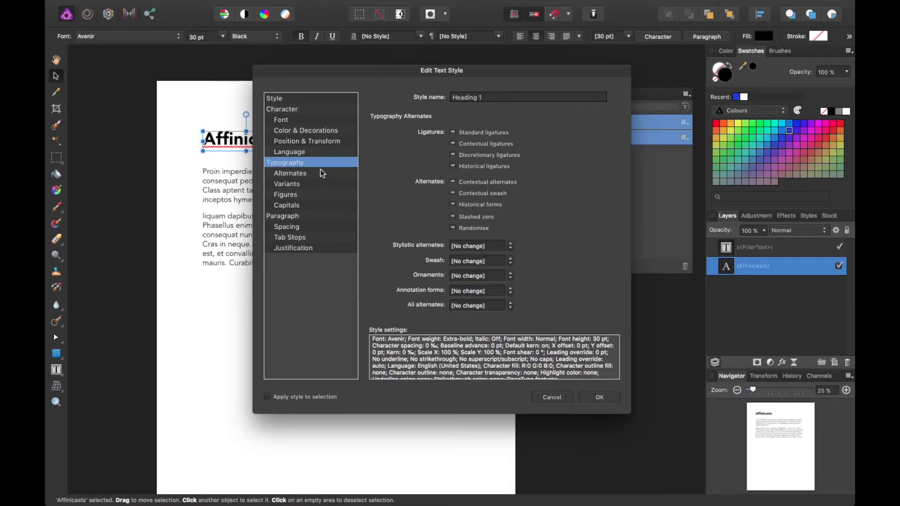
pyautogui.click(290, 173)
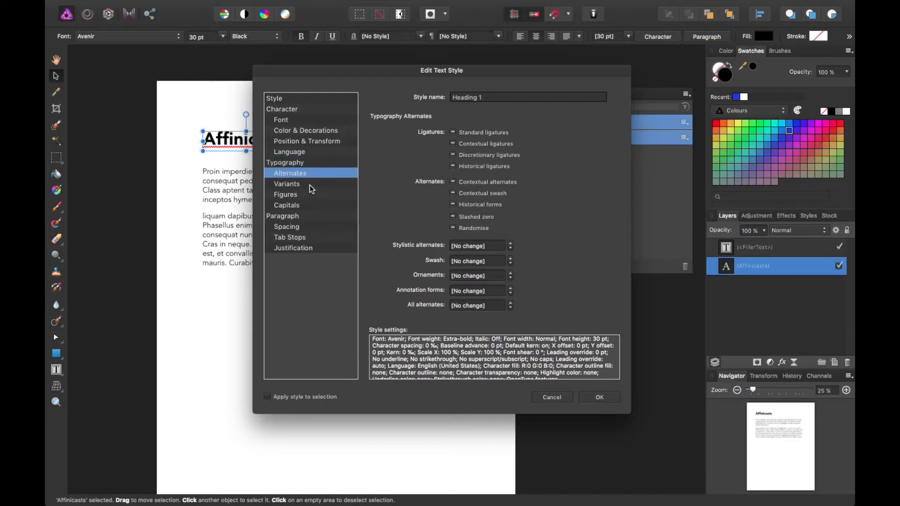
pyautogui.click(285, 194)
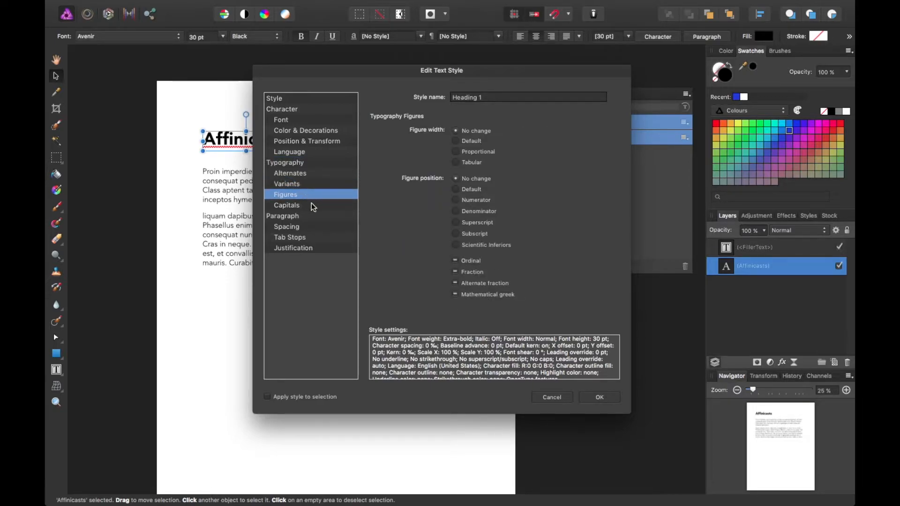
pyautogui.click(290, 173)
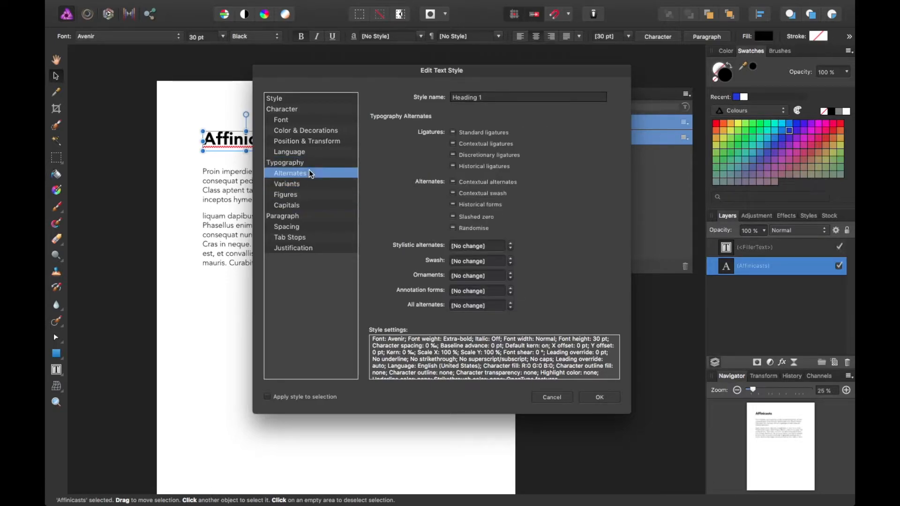
pyautogui.click(282, 216)
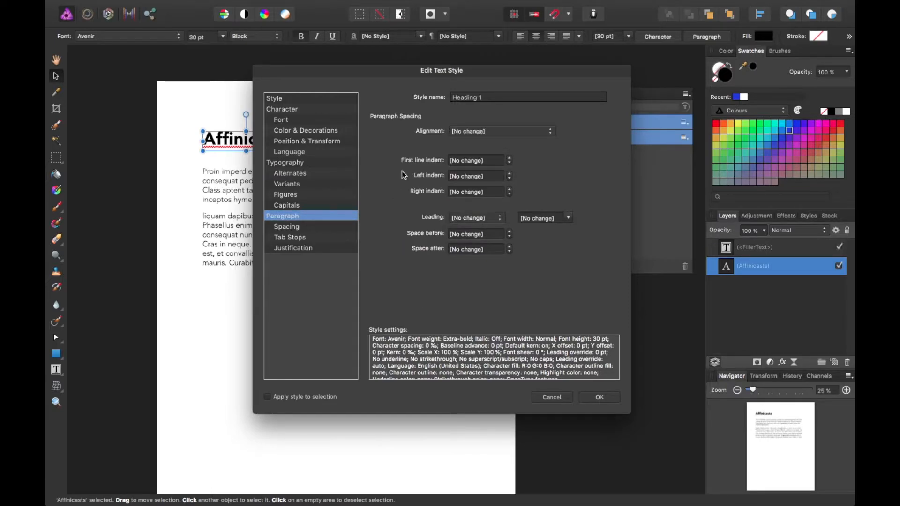
pyautogui.click(274, 98)
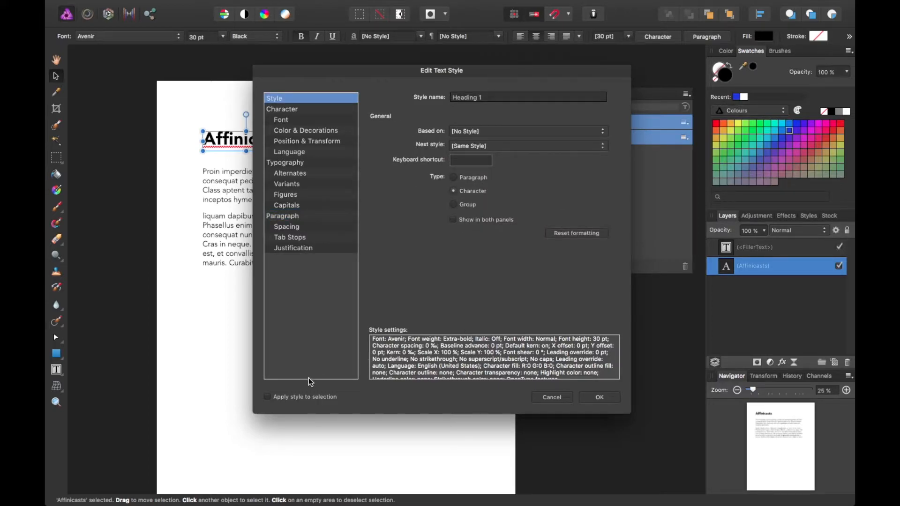
pyautogui.click(267, 396)
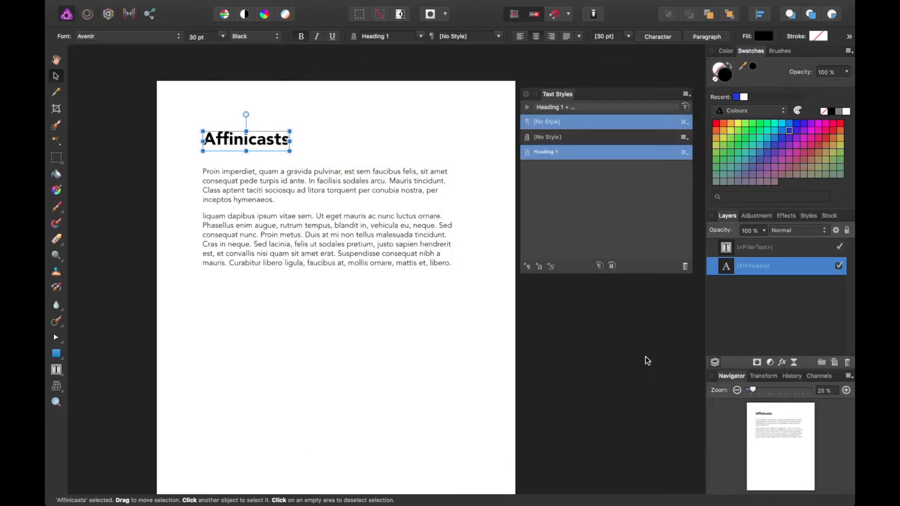
# Step: Pick Heading 1 in the styles list and start a new art text item below the body text
pyautogui.click(545, 151)
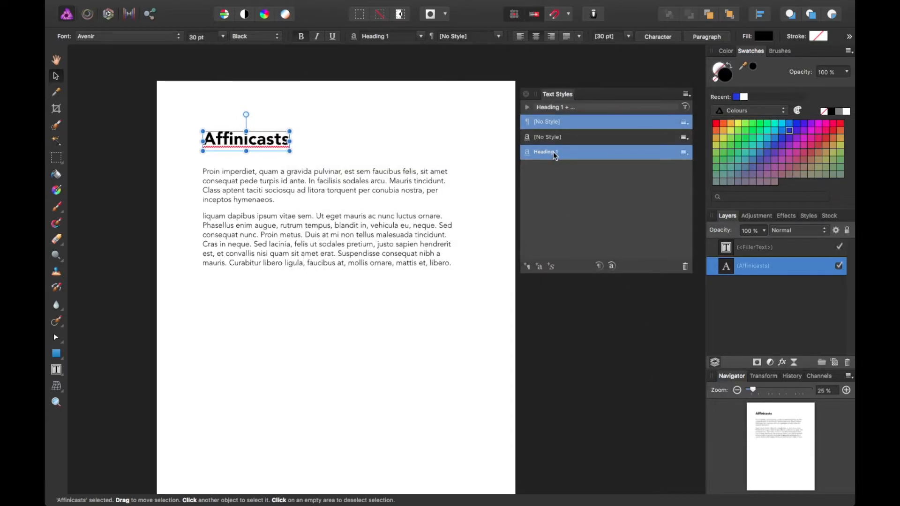
pyautogui.moveTo(554, 156)
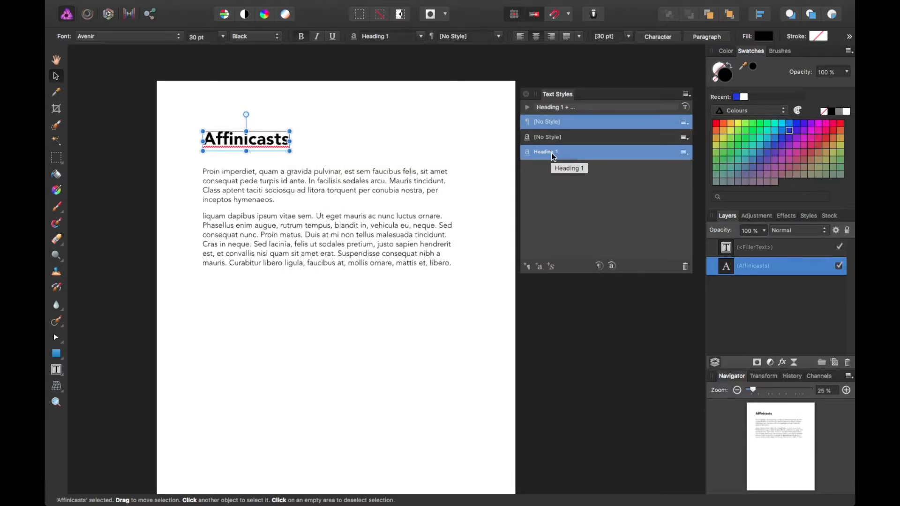
pyautogui.click(223, 321)
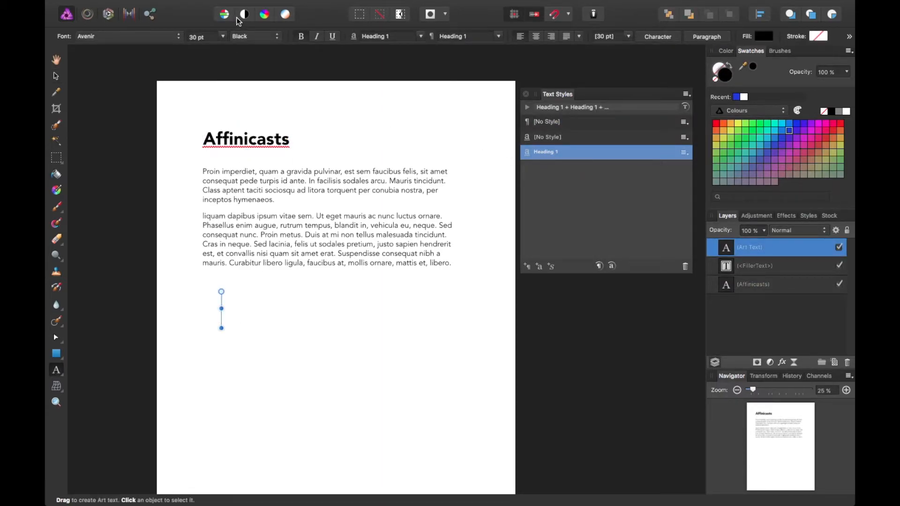
# Step: Write 'Welcome to the new video series on Affinity Photo' in red Avenir Book
pyautogui.click(222, 36)
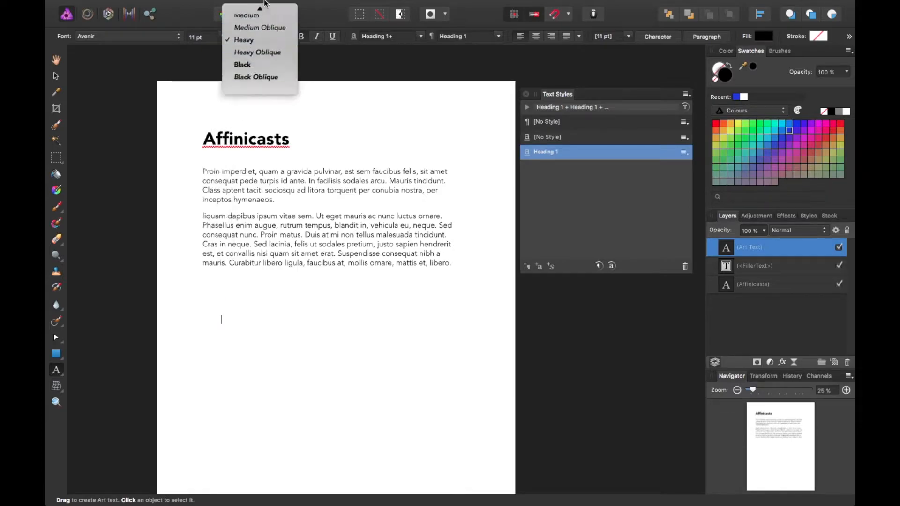
pyautogui.click(259, 40)
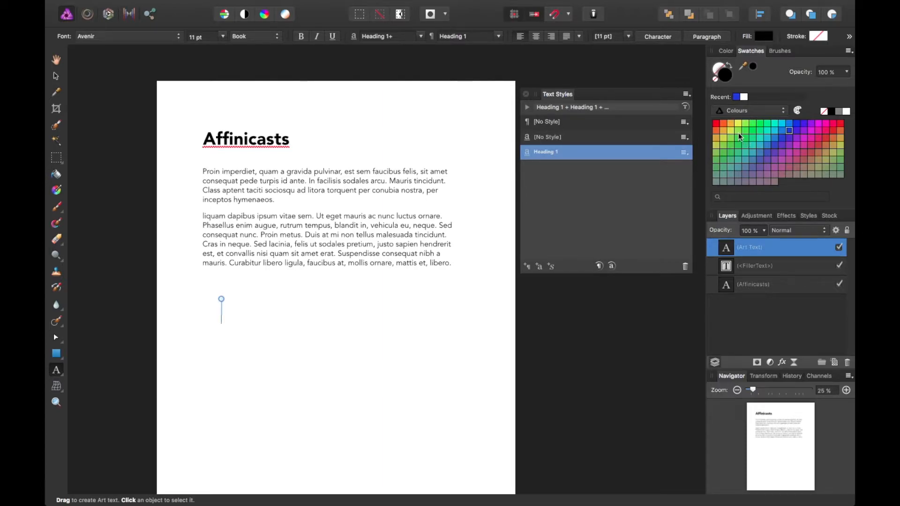
pyautogui.click(817, 145)
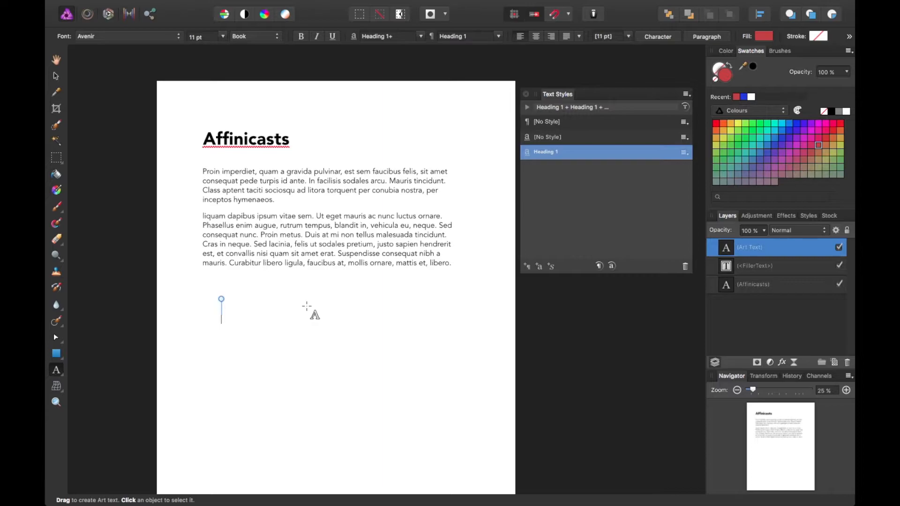
pyautogui.write('Welcome to the new video series')
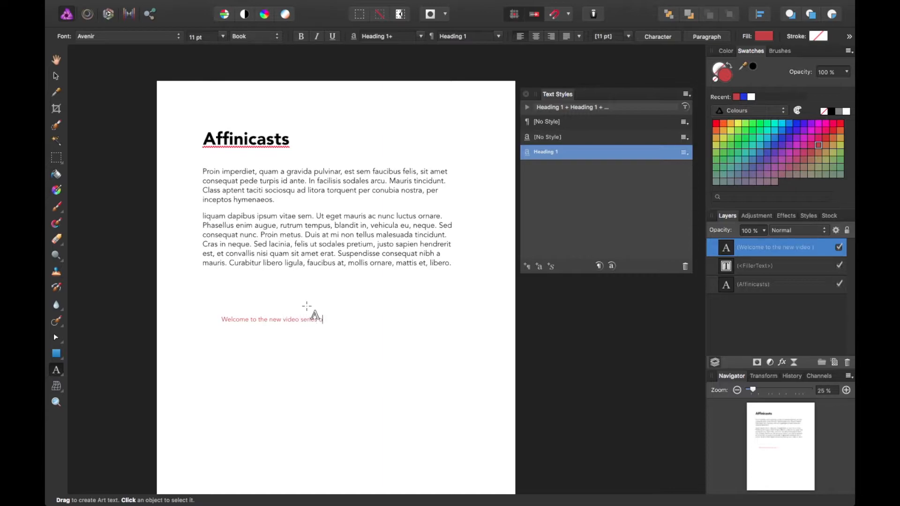
pyautogui.write('on A')
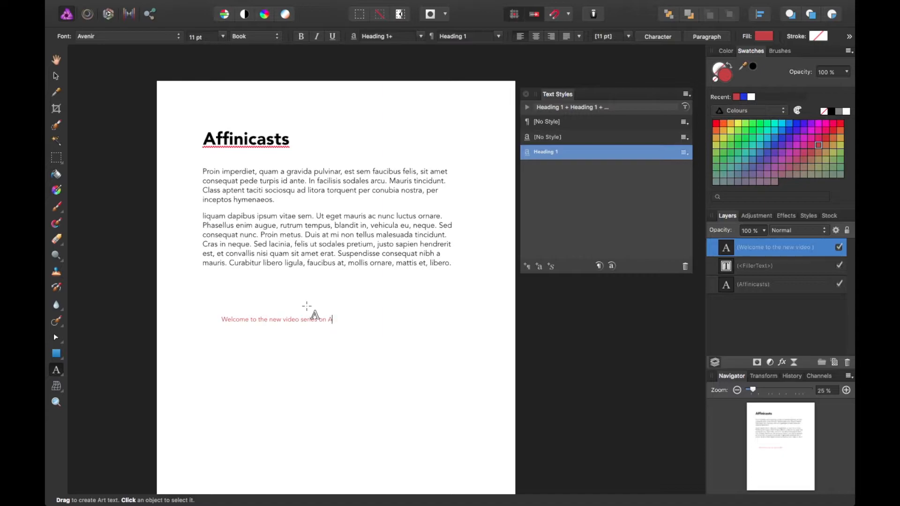
pyautogui.write('ffinity Photo')
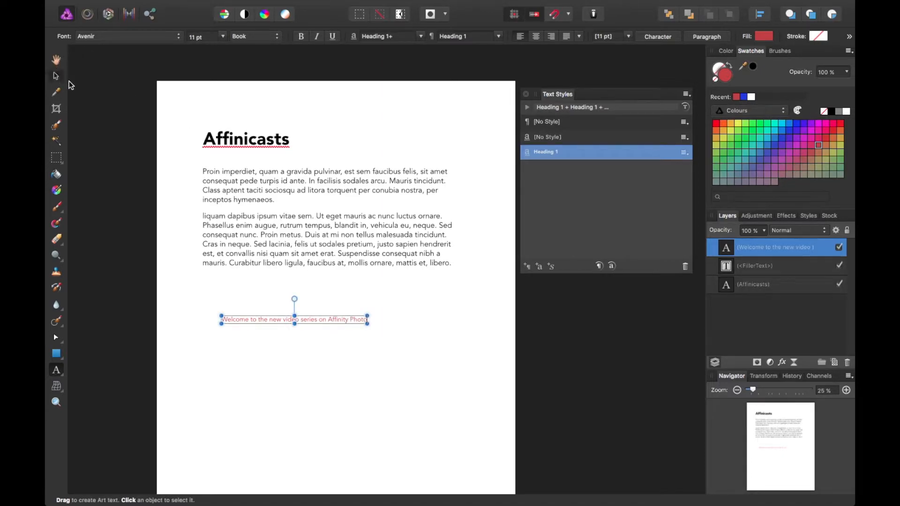
# Step: Select the whole welcome line of text
pyautogui.moveTo(294, 319); pyautogui.dragTo(270, 291)
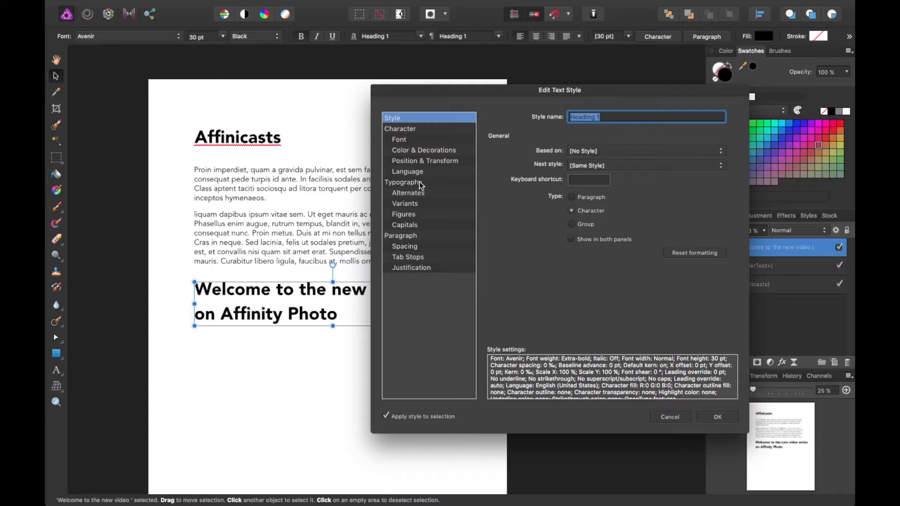
# Step: Set the Heading 1 style's leading override to 20 pt in Position & Transform
pyautogui.click(403, 181)
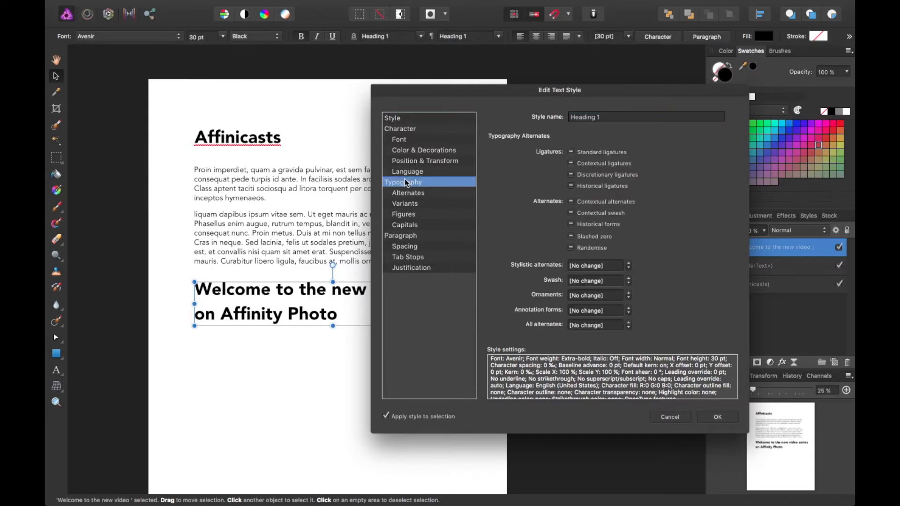
pyautogui.click(424, 161)
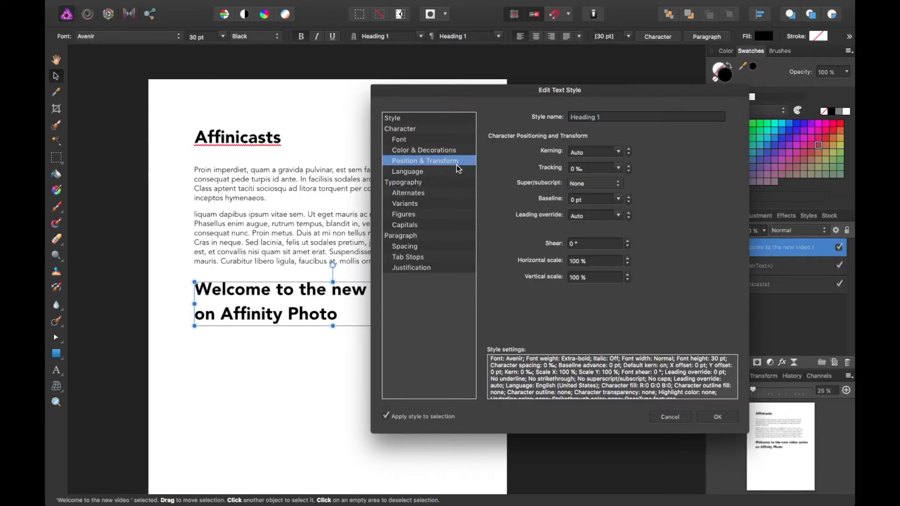
pyautogui.click(591, 215)
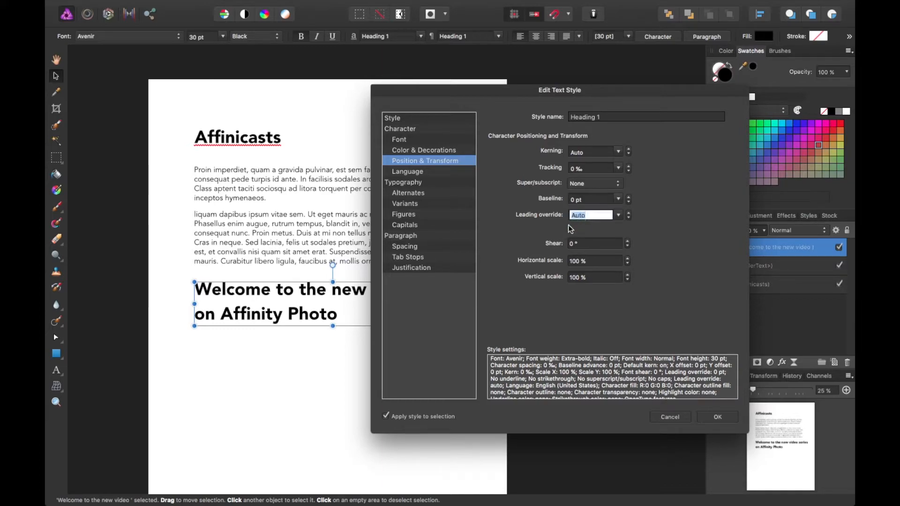
pyautogui.moveTo(560, 90); pyautogui.dragTo(617, 84)
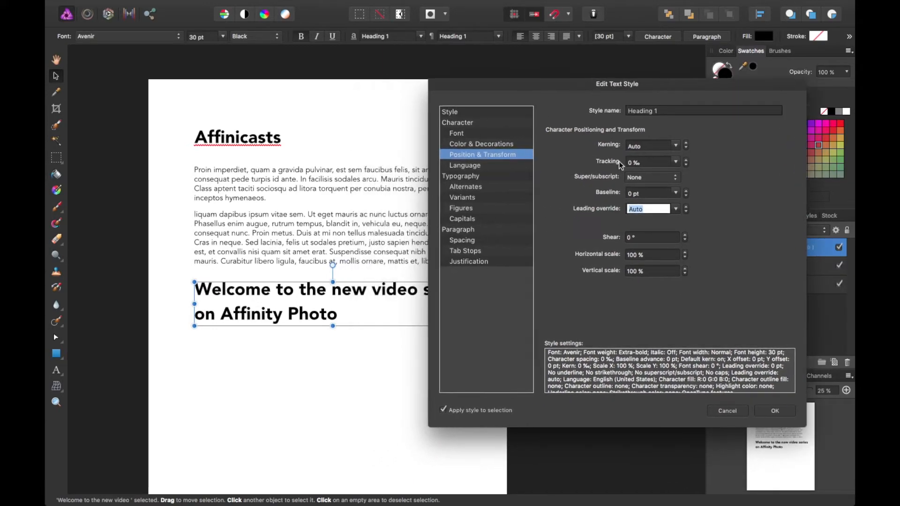
pyautogui.click(675, 208)
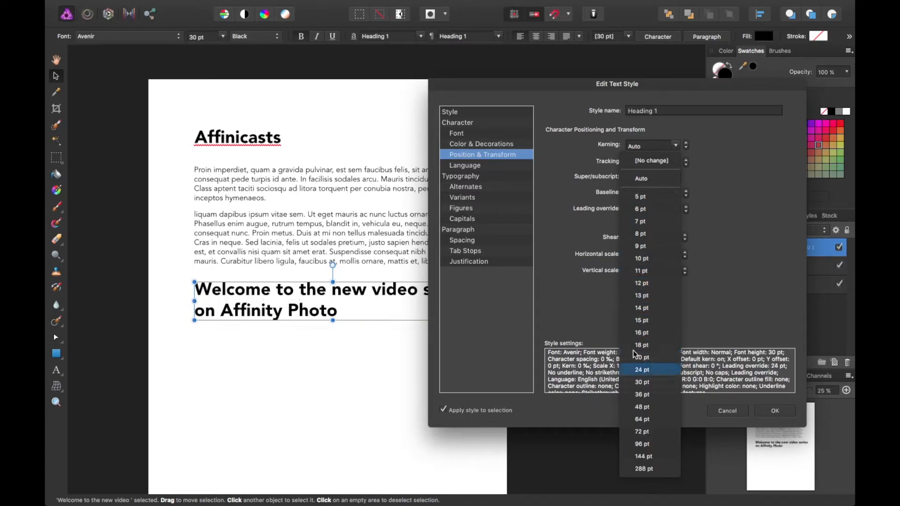
pyautogui.moveTo(642, 370)
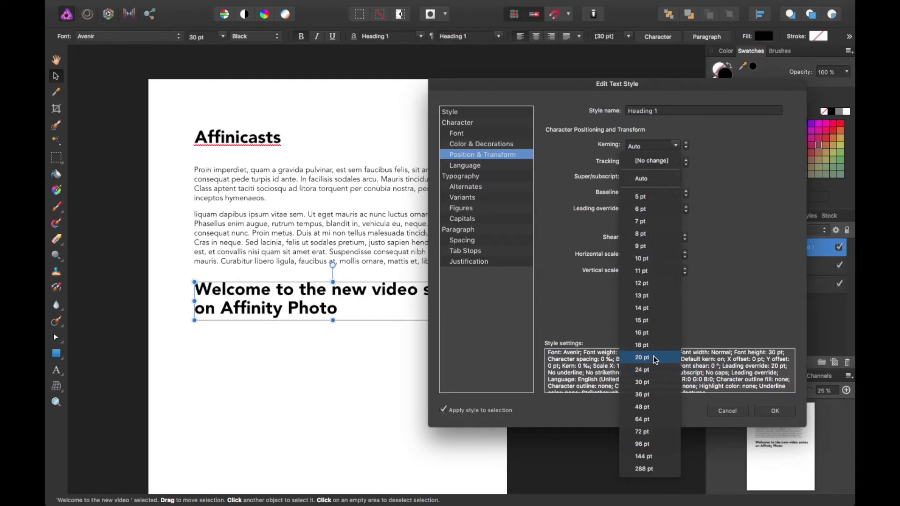
pyautogui.click(642, 357)
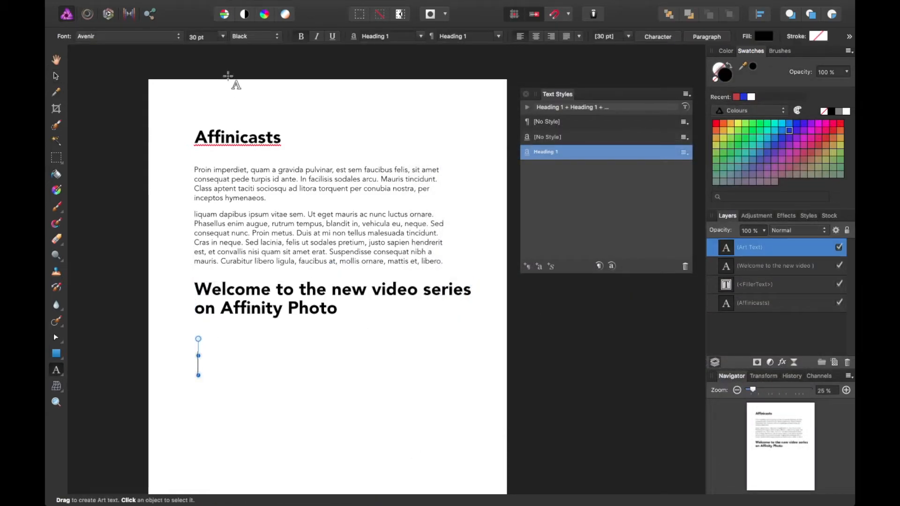
# Step: Write a red 'Affinity Photo Tutorials' art text title below the welcome heading
pyautogui.click(221, 36)
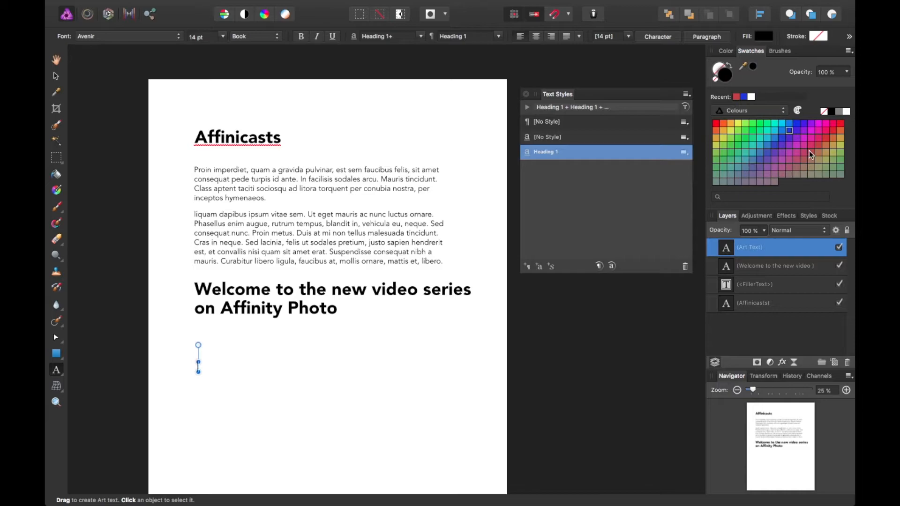
pyautogui.click(826, 130)
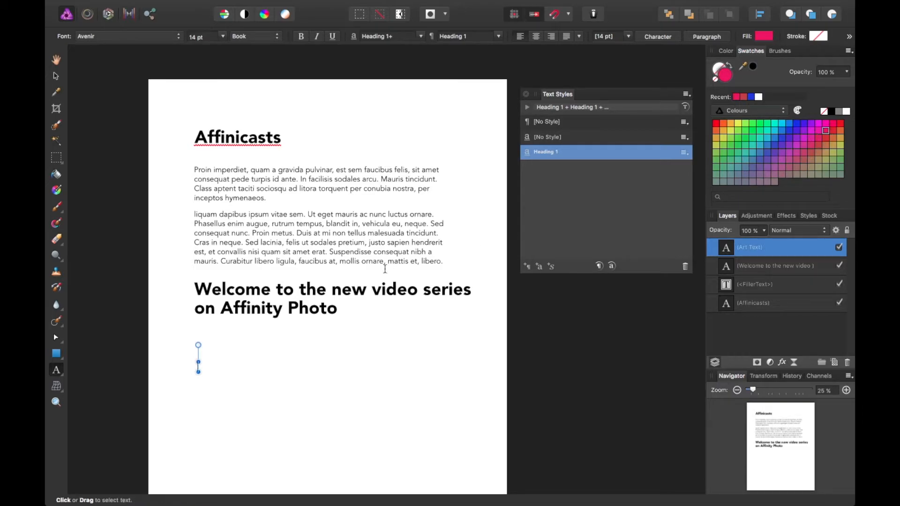
pyautogui.write('A')
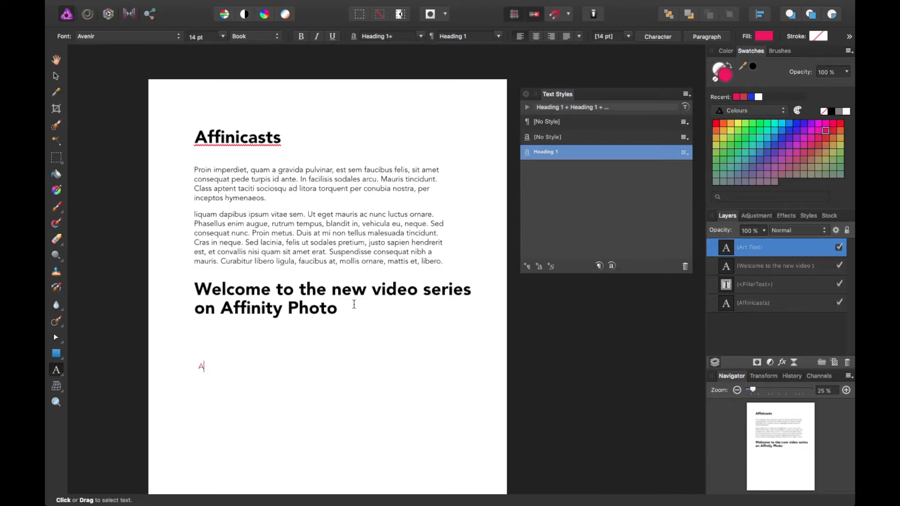
pyautogui.write('Affinity Photo')
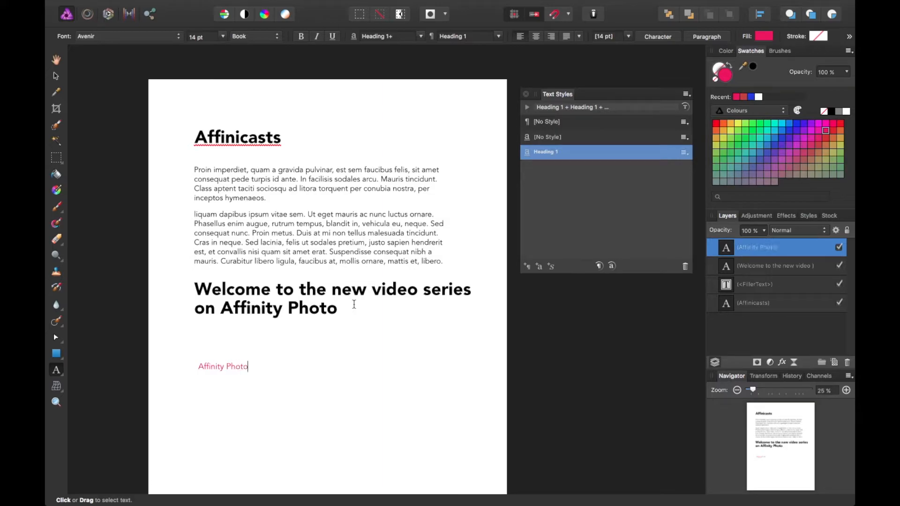
pyautogui.write('Tutorials')
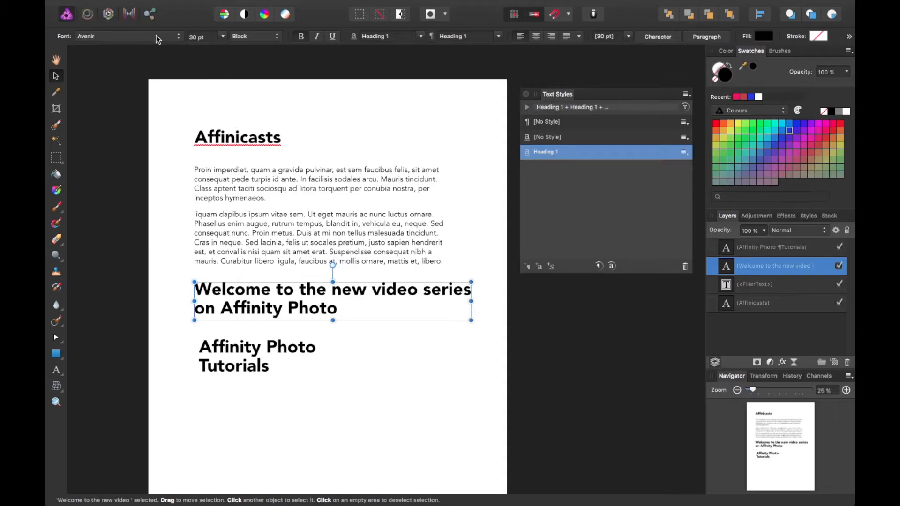
pyautogui.moveTo(262, 39)
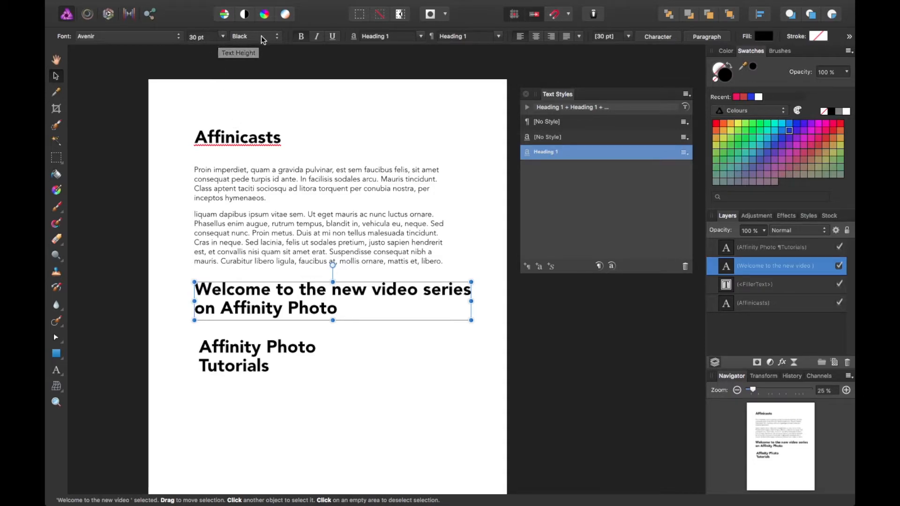
pyautogui.moveTo(606, 56)
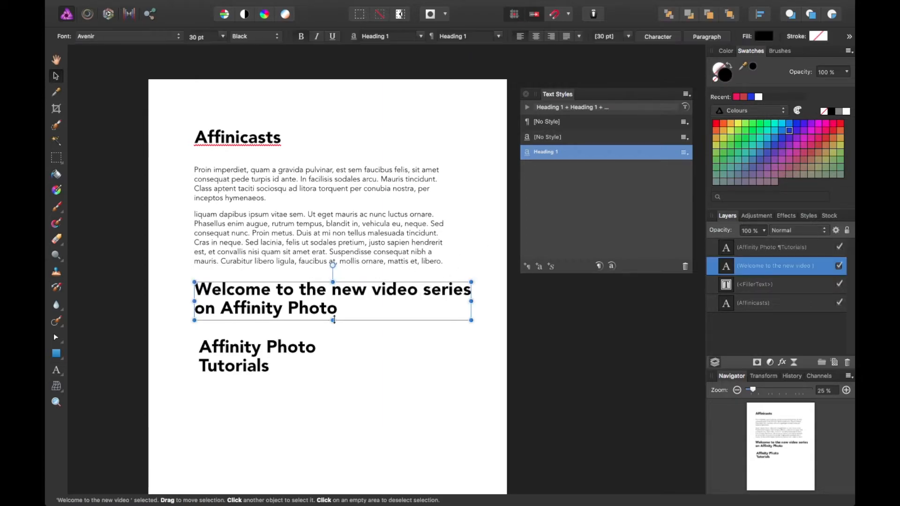
# Step: Delete the extra headings and fit the filler frame back to two paragraphs
pyautogui.click(771, 247)
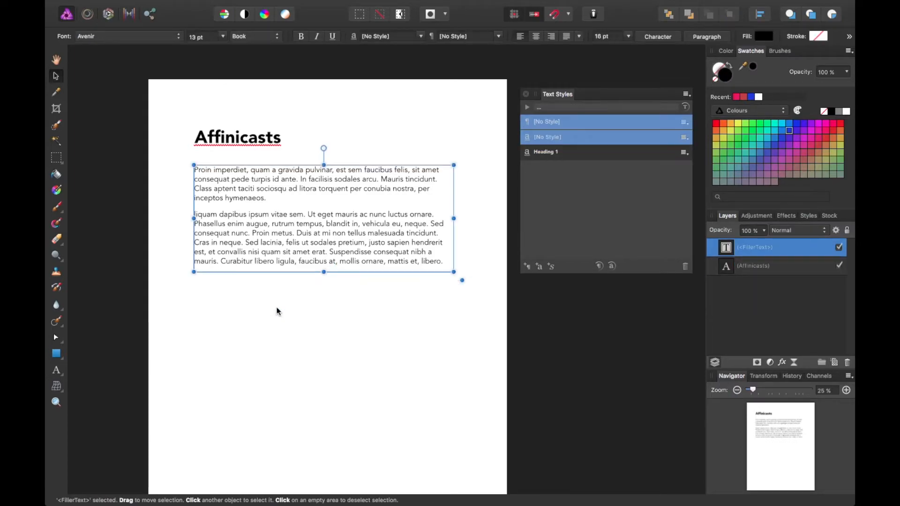
pyautogui.click(319, 332)
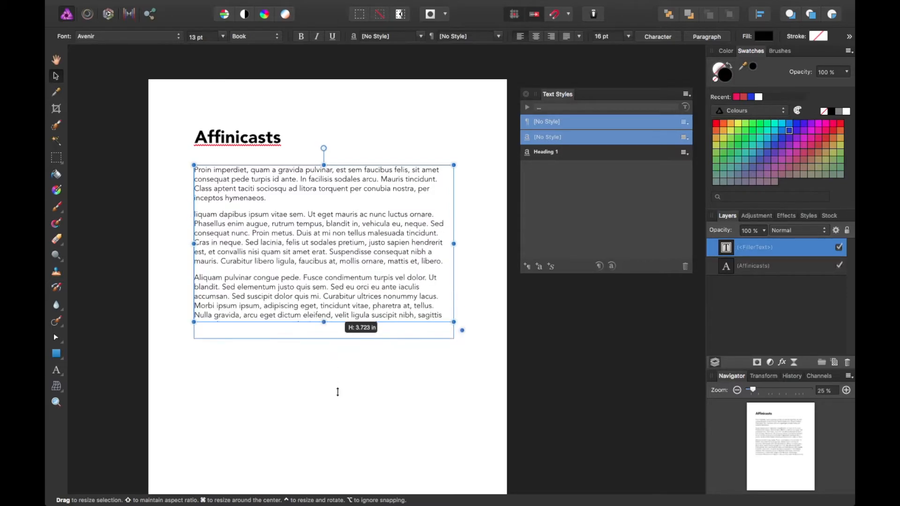
pyautogui.moveTo(323, 330); pyautogui.dragTo(323, 279)
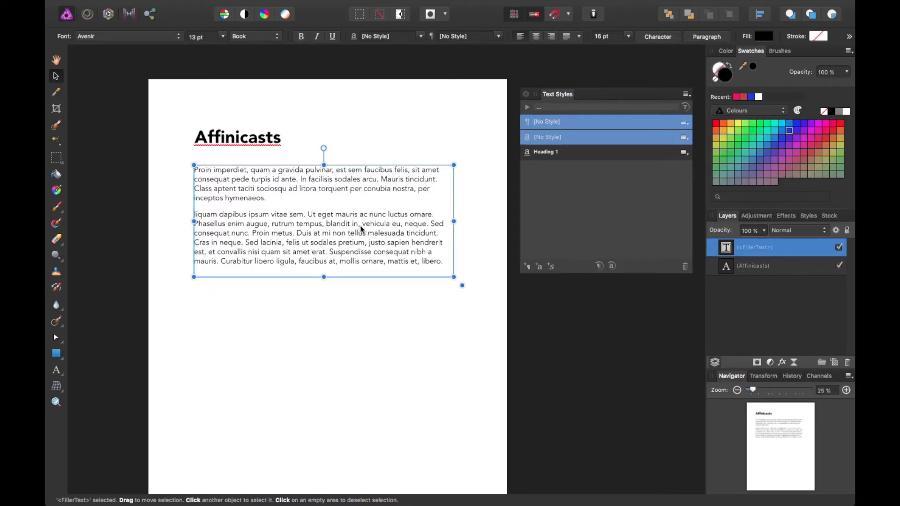
# Step: Check Insert Filler Text in the Text menu and switch to the Frame Text Tool
pyautogui.click(195, 6)
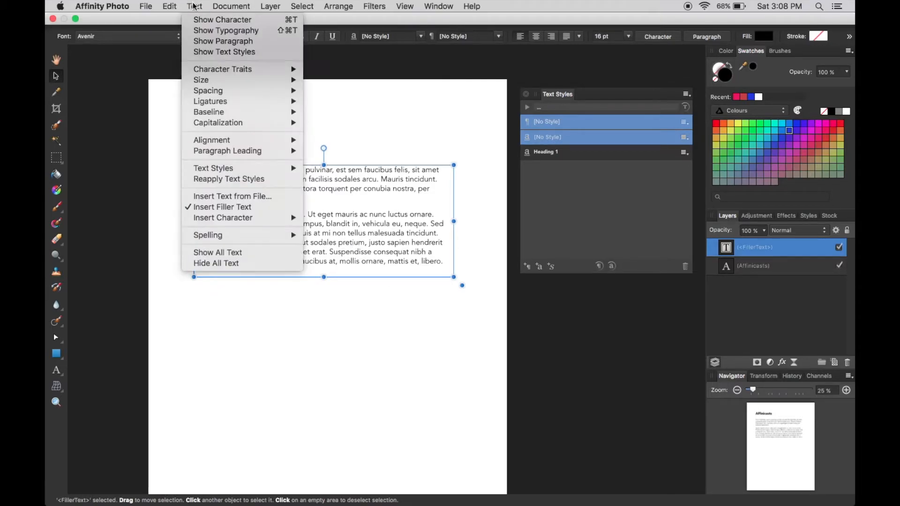
pyautogui.click(230, 6)
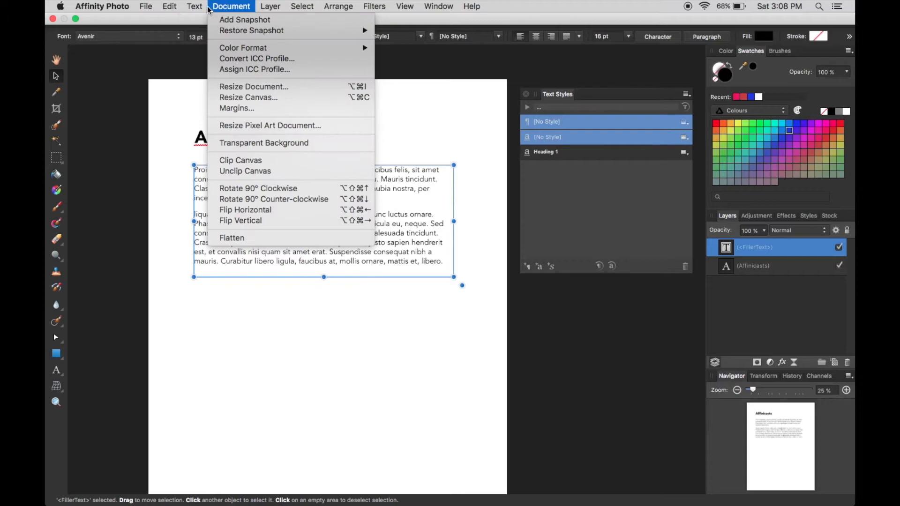
pyautogui.click(194, 6)
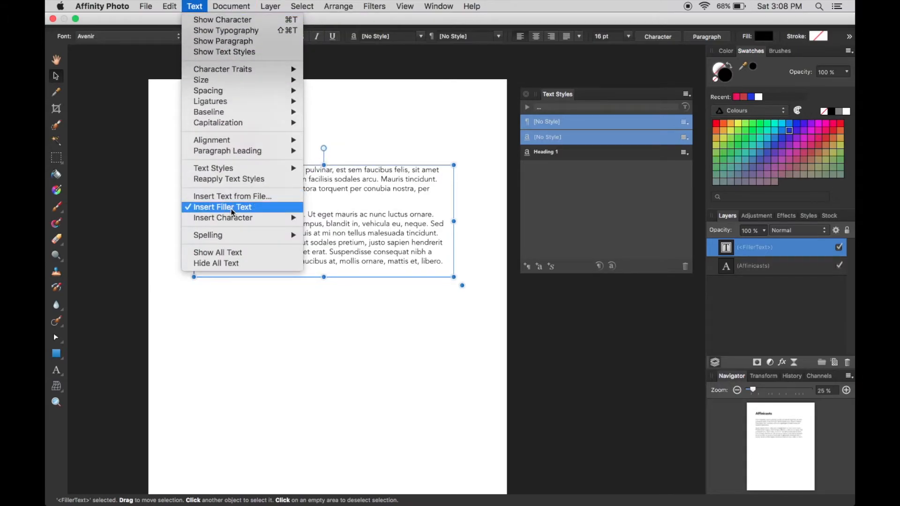
pyautogui.click(223, 207)
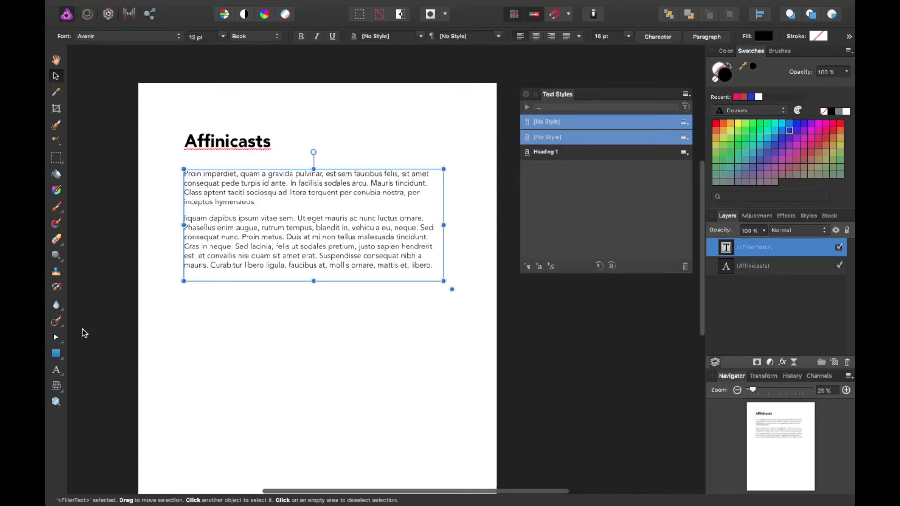
pyautogui.click(56, 370)
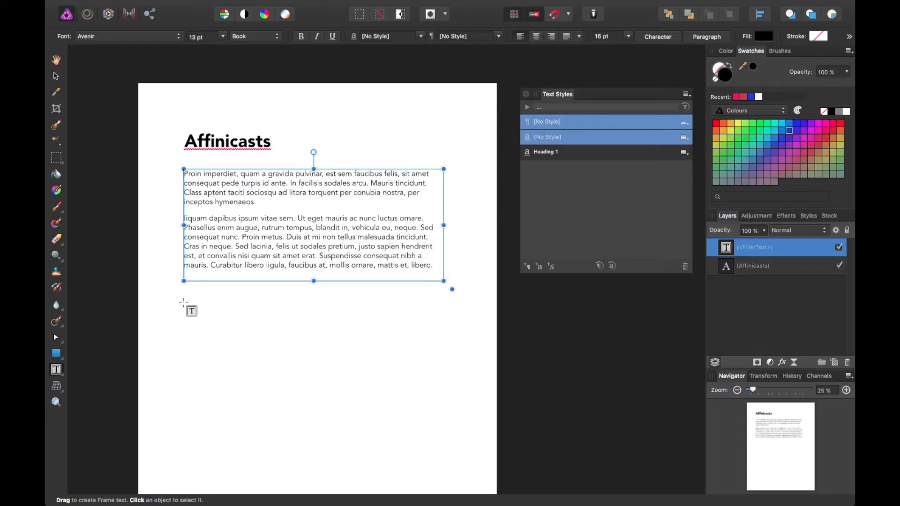
# Step: Draw a new text frame below the body text and fill it with placeholder text
pyautogui.moveTo(184, 302); pyautogui.dragTo(447, 402)
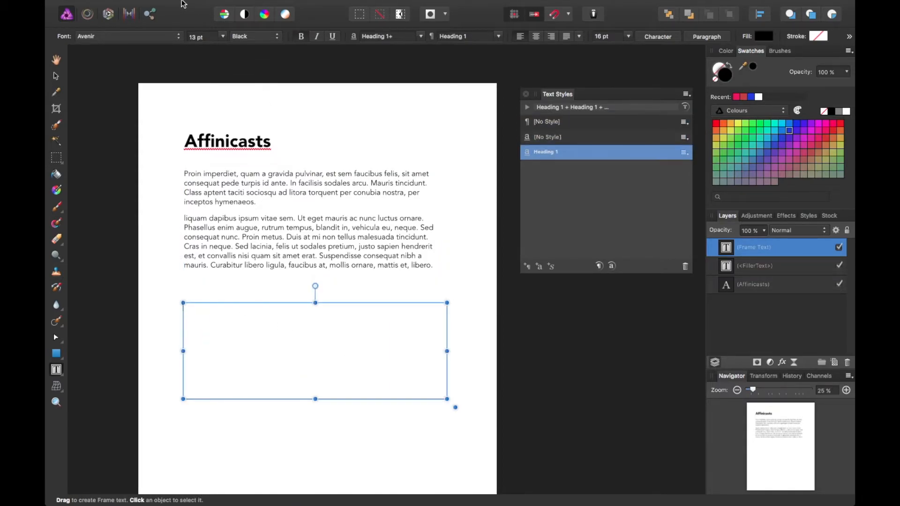
pyautogui.click(194, 6)
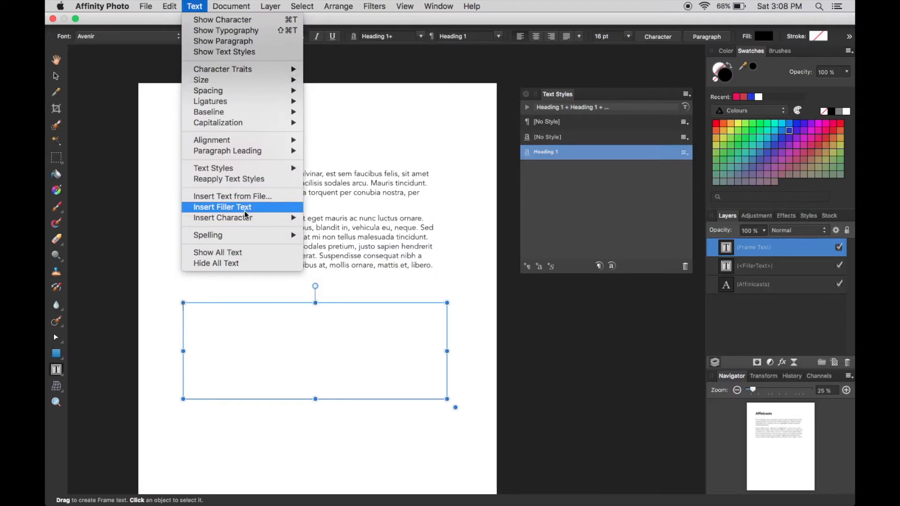
pyautogui.click(222, 207)
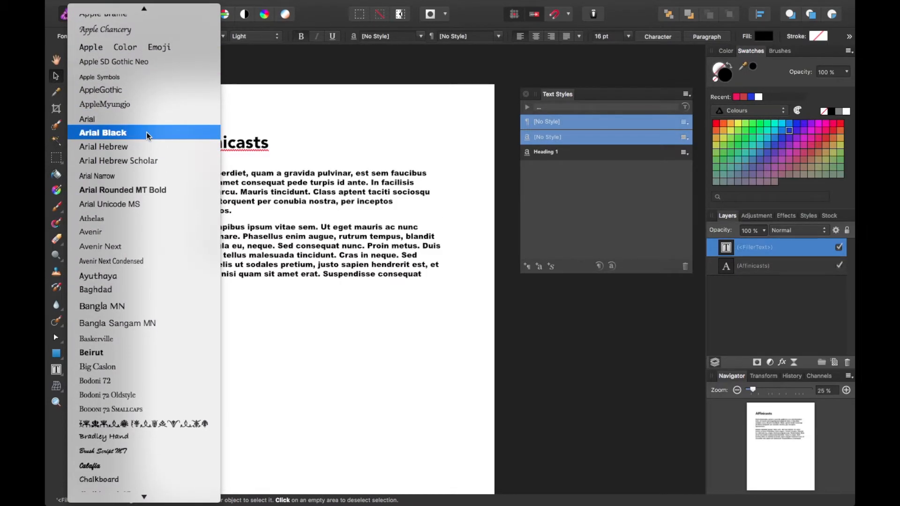
# Step: Make the body text 15 pt Baskerville with 20 pt leading
pyautogui.scroll(-3)
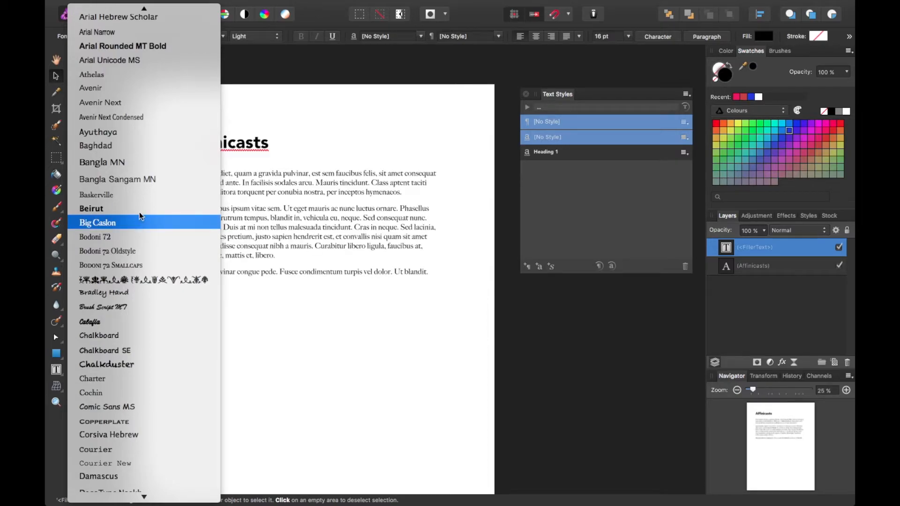
pyautogui.click(95, 195)
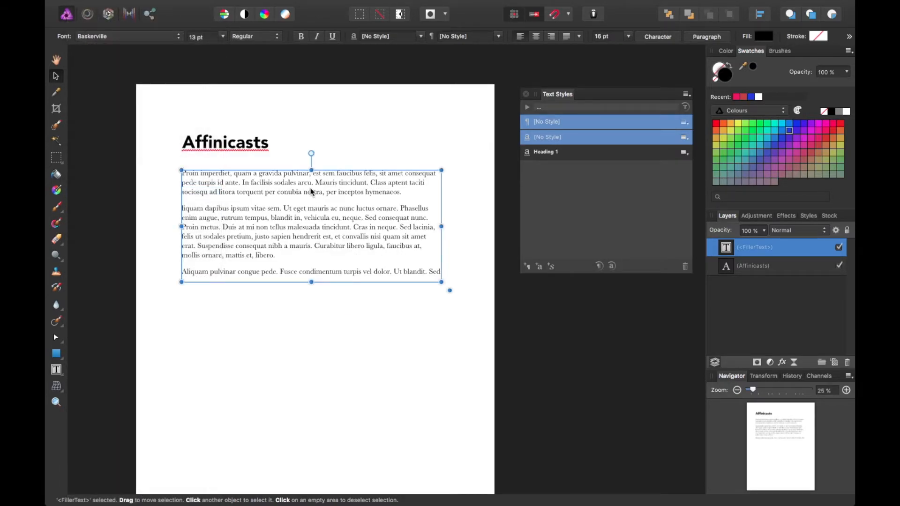
pyautogui.click(198, 36)
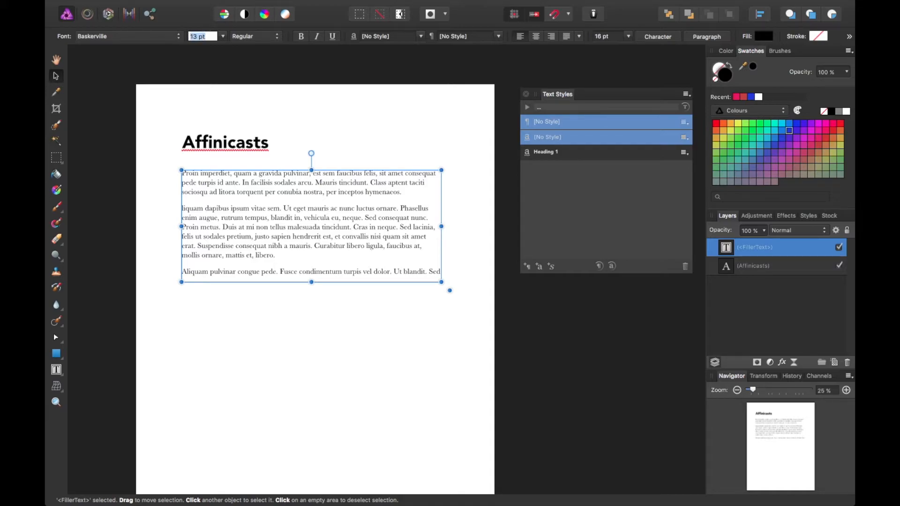
pyautogui.moveTo(311, 281); pyautogui.dragTo(311, 347)
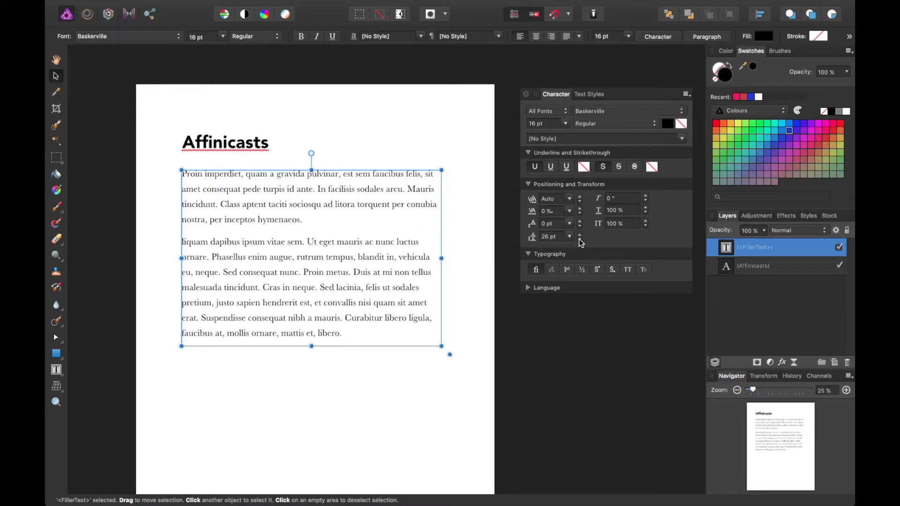
pyautogui.click(579, 239)
pyautogui.write('15')
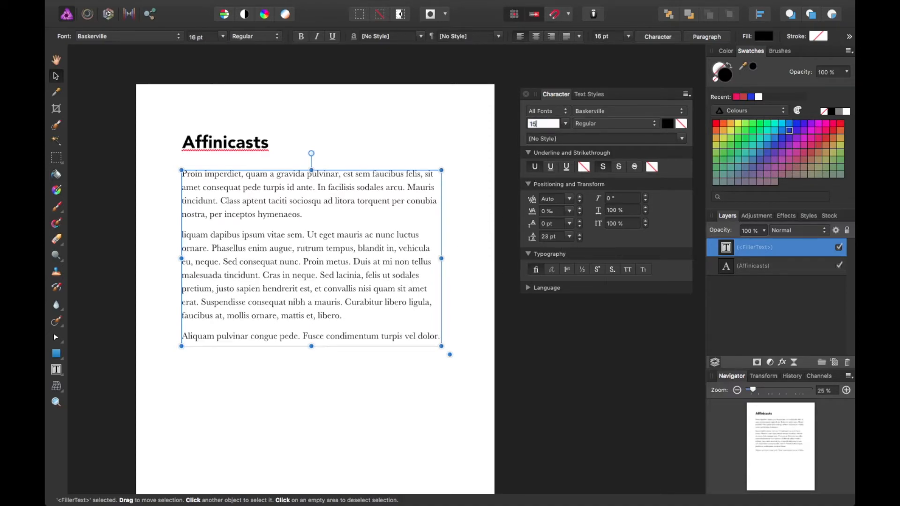
pyautogui.click(565, 126)
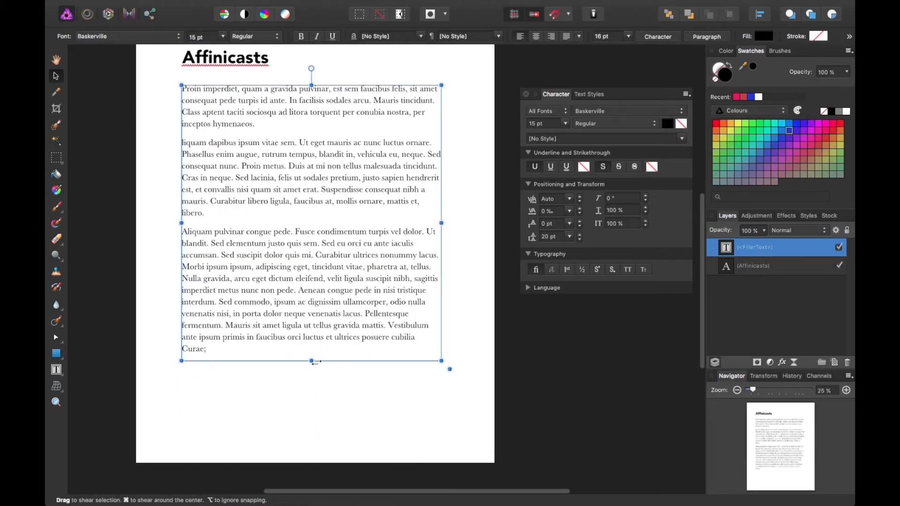
# Step: Resize the body frame to end after the third paragraph
pyautogui.moveTo(314, 360); pyautogui.dragTo(314, 458)
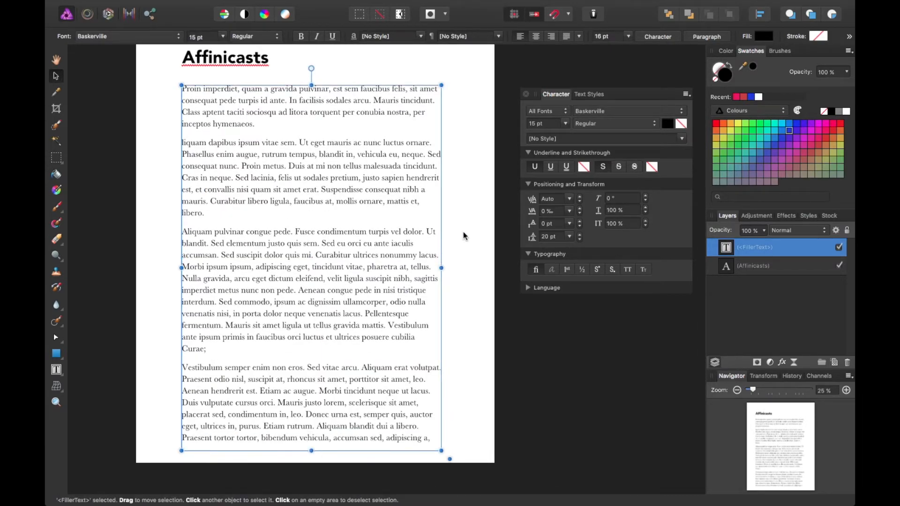
pyautogui.moveTo(311, 457); pyautogui.dragTo(312, 396)
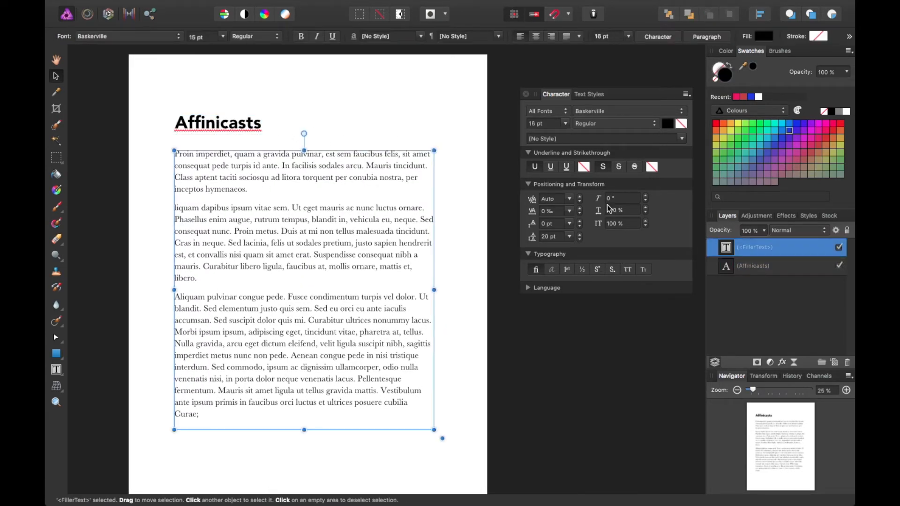
pyautogui.click(588, 94)
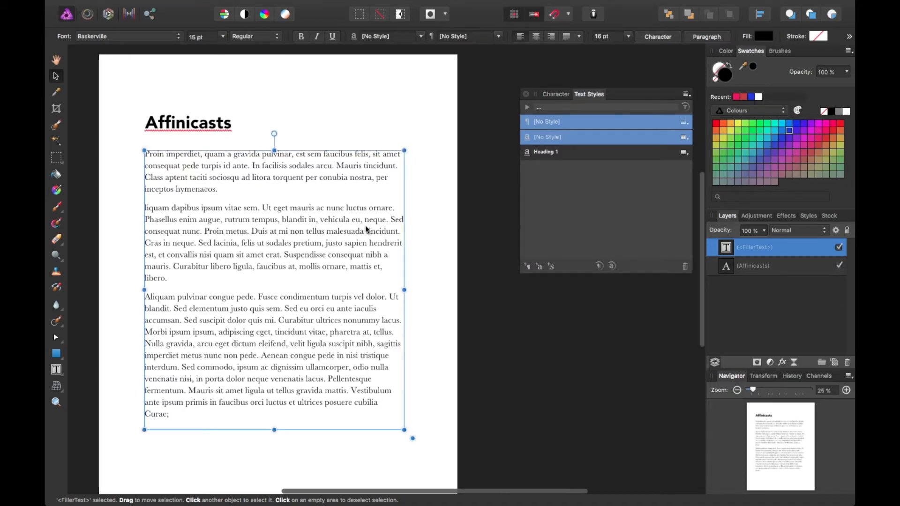
pyautogui.moveTo(525, 266)
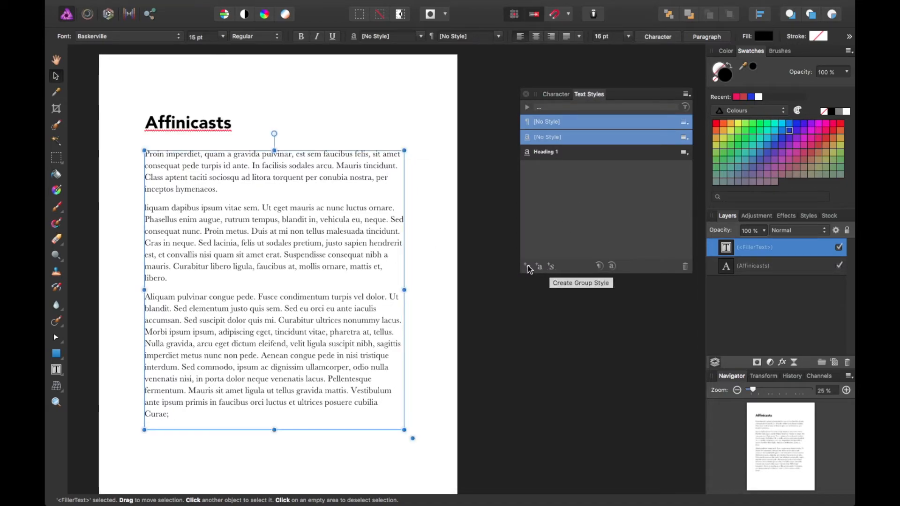
pyautogui.moveTo(528, 268)
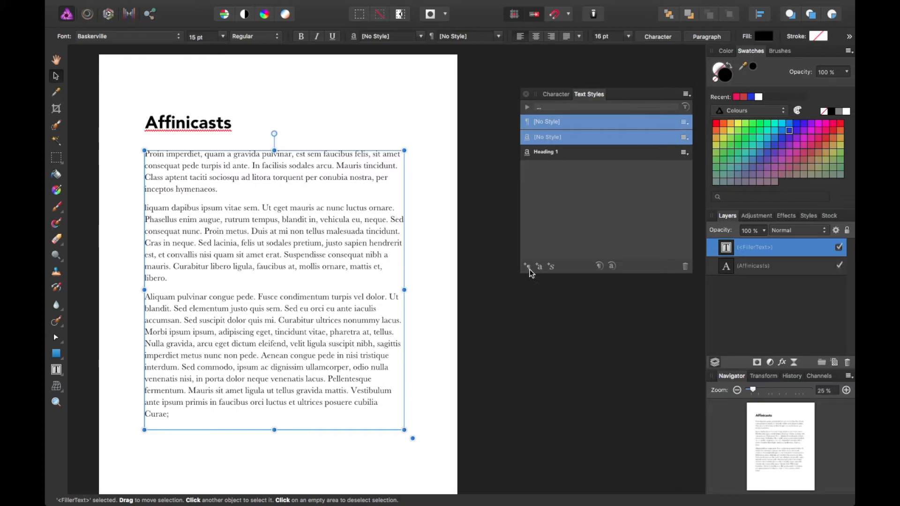
pyautogui.moveTo(524, 265)
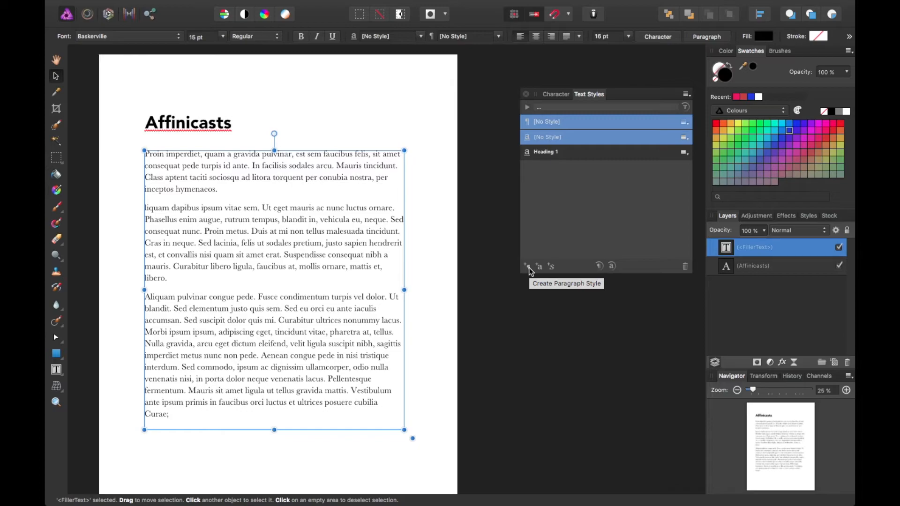
# Step: Rename the new paragraph style to 'Body Content'
pyautogui.click(524, 265)
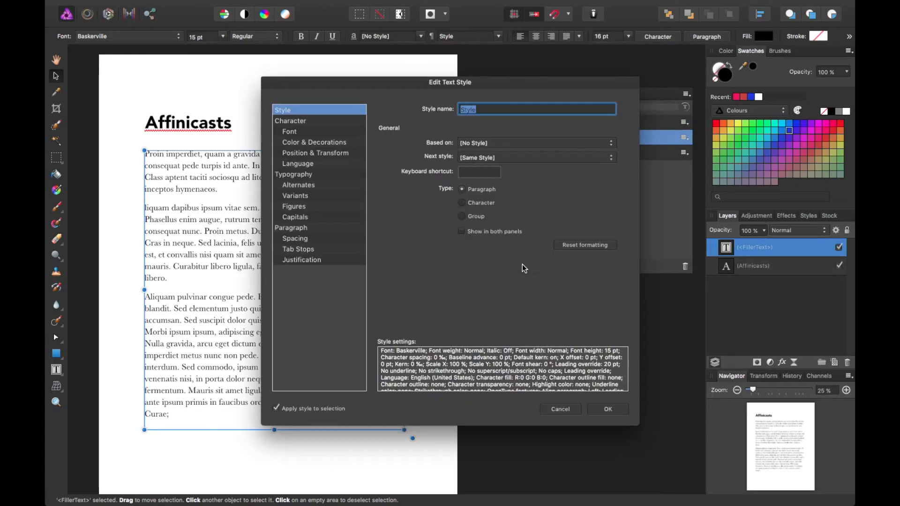
pyautogui.write('B')
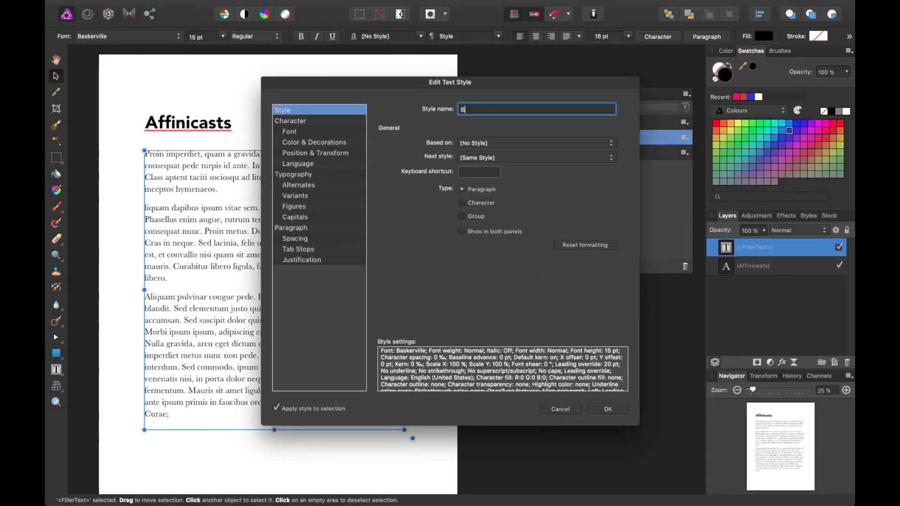
pyautogui.write('ody Content')
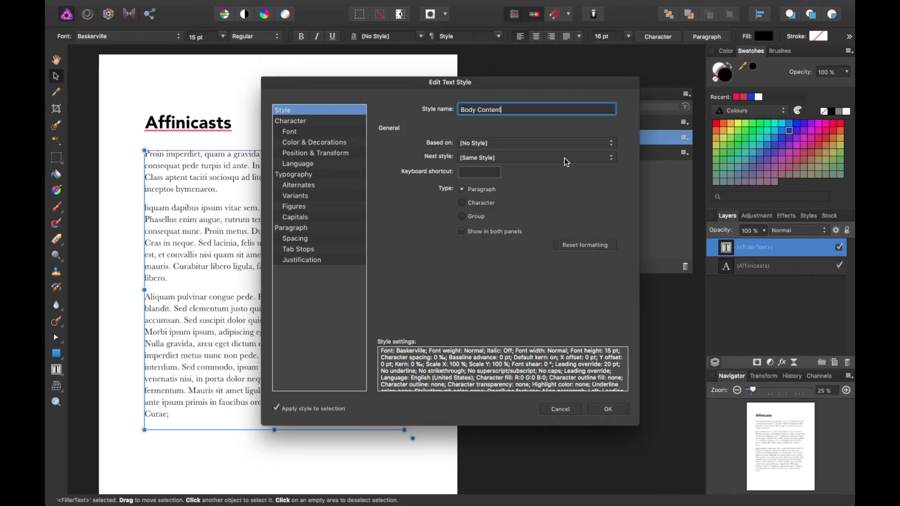
# Step: Keep Based on as No Style, skip the shortcut, and confirm creating the Body Content style
pyautogui.click(535, 158)
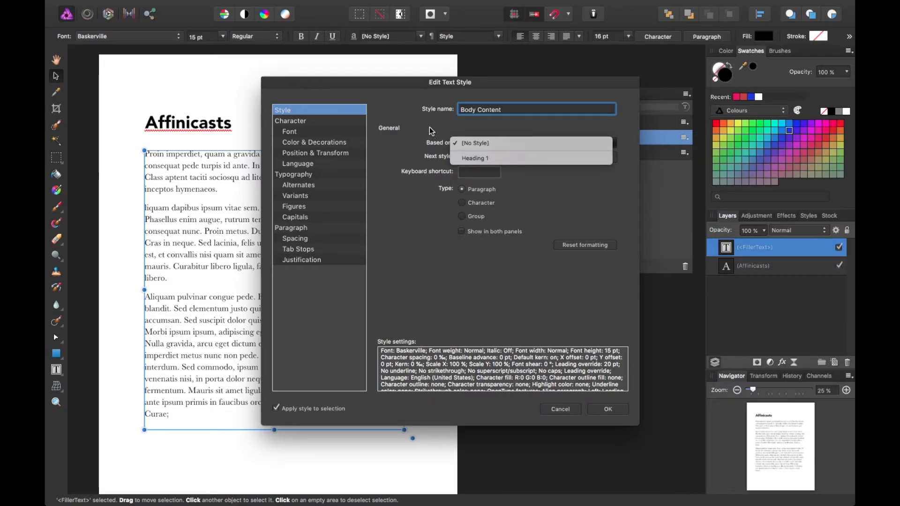
pyautogui.click(474, 142)
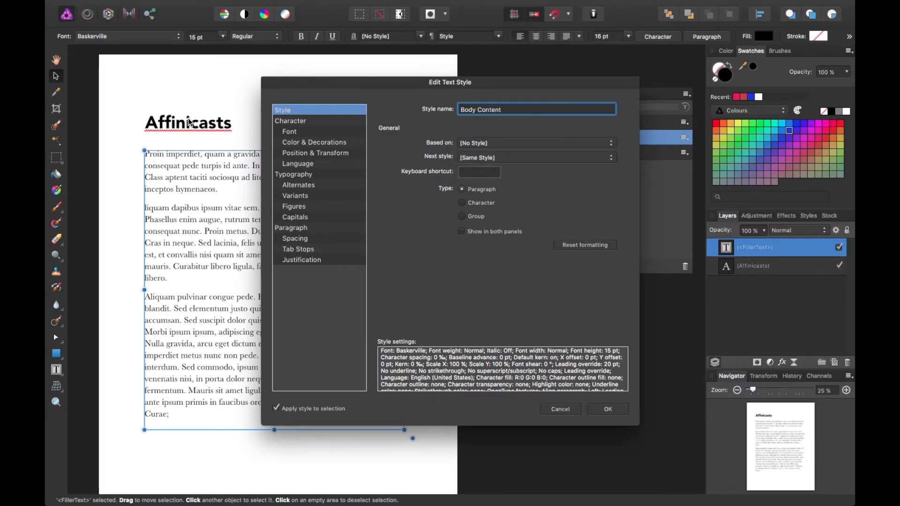
pyautogui.click(478, 171)
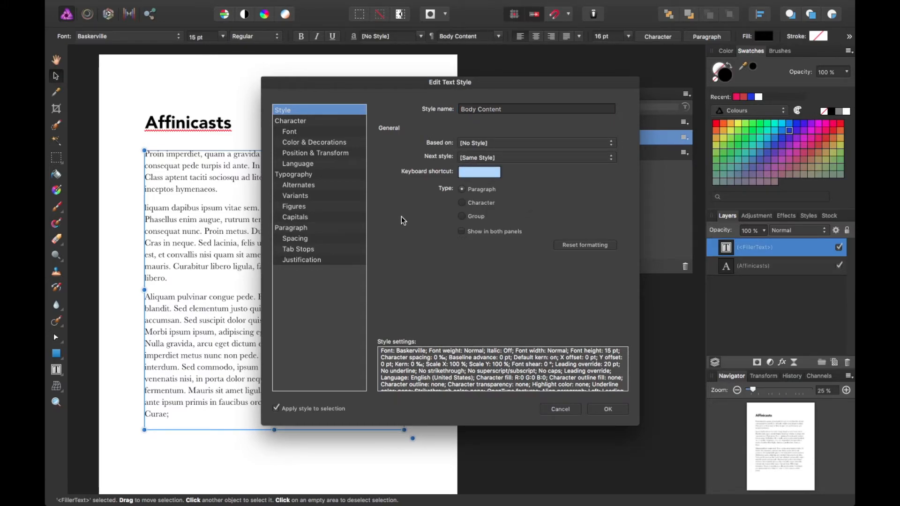
pyautogui.moveTo(258, 322)
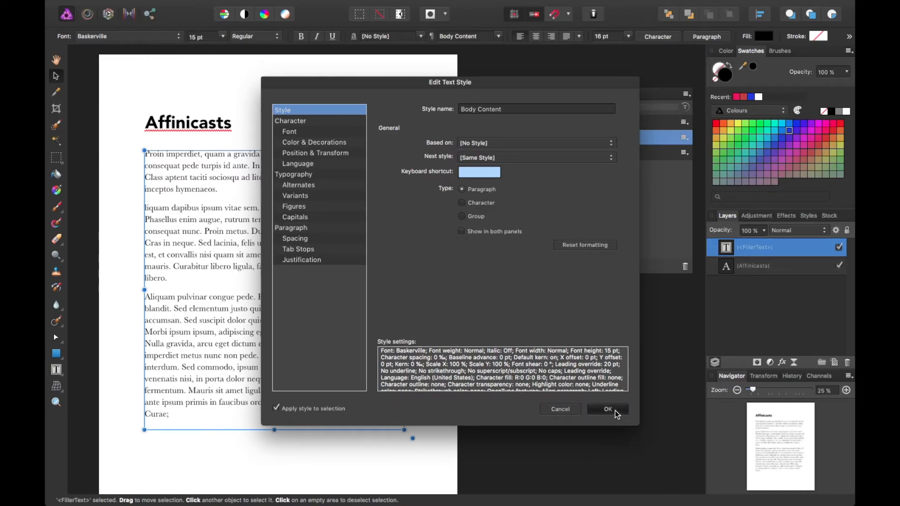
pyautogui.click(606, 410)
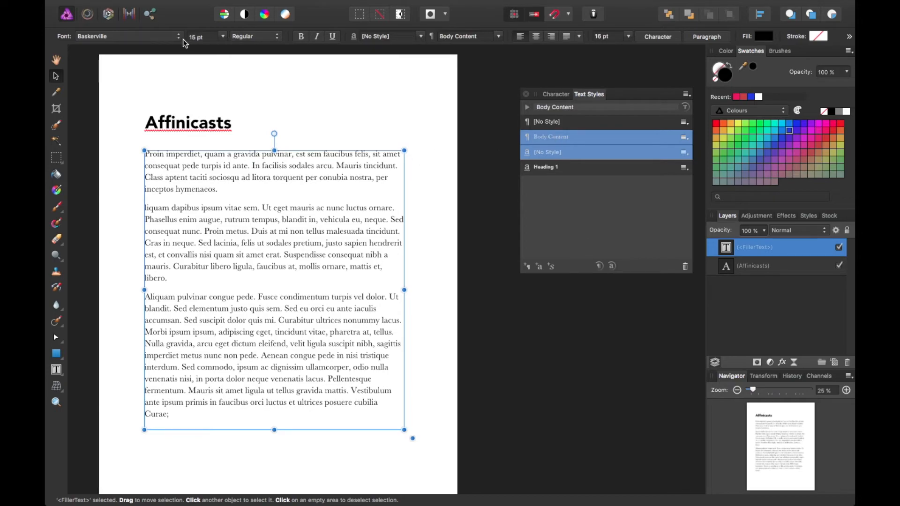
# Step: Try Avenir, revert to the Baskerville Body Content style, then add a fourth filler paragraph in the frame
pyautogui.click(126, 36)
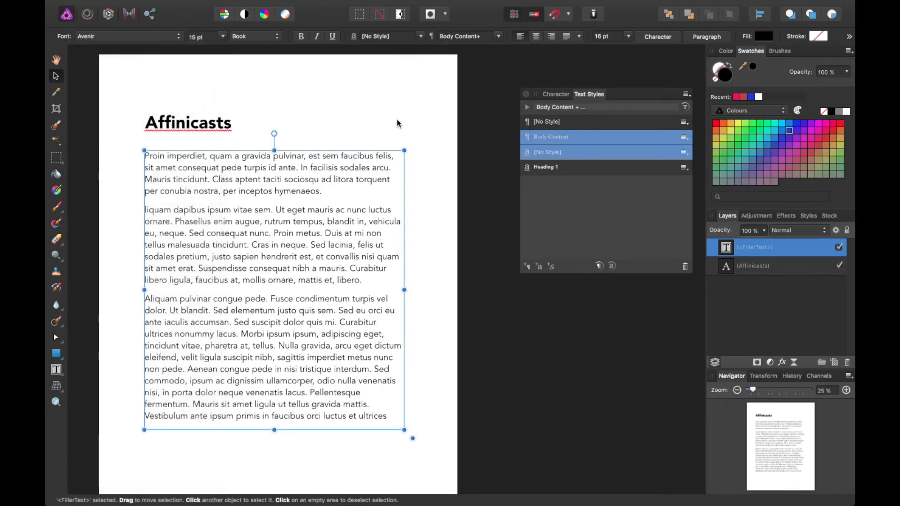
pyautogui.click(222, 36)
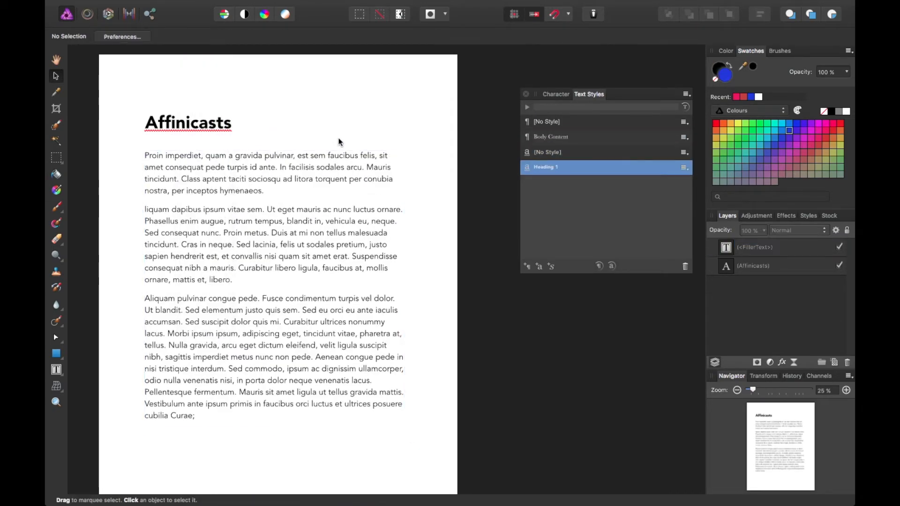
pyautogui.click(274, 258)
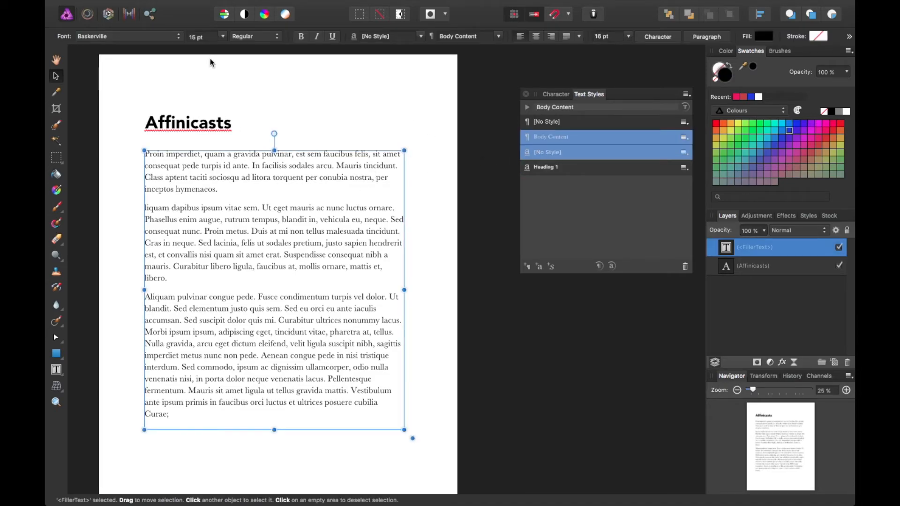
pyautogui.moveTo(229, 46)
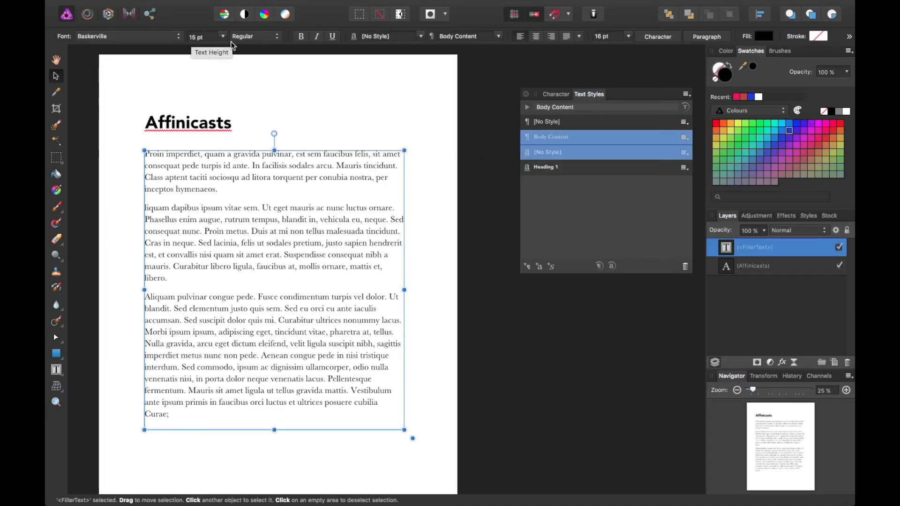
pyautogui.moveTo(486, 48)
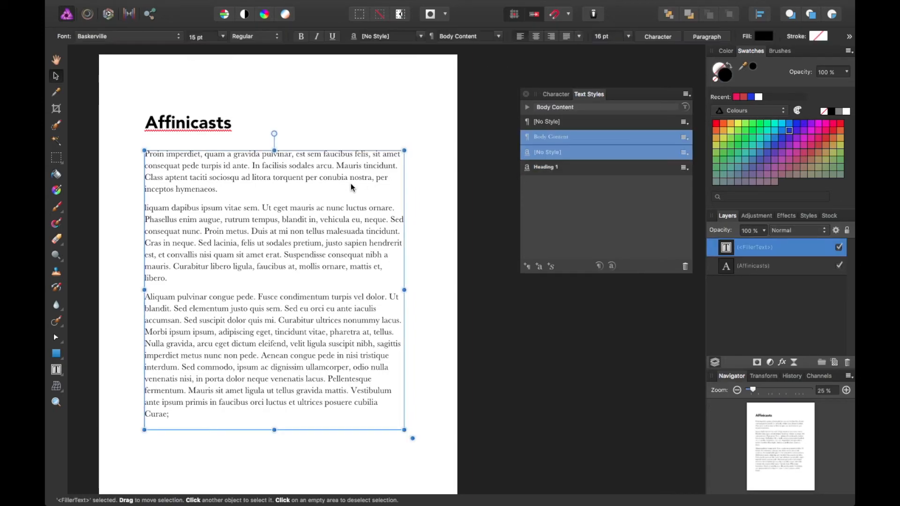
pyautogui.click(424, 204)
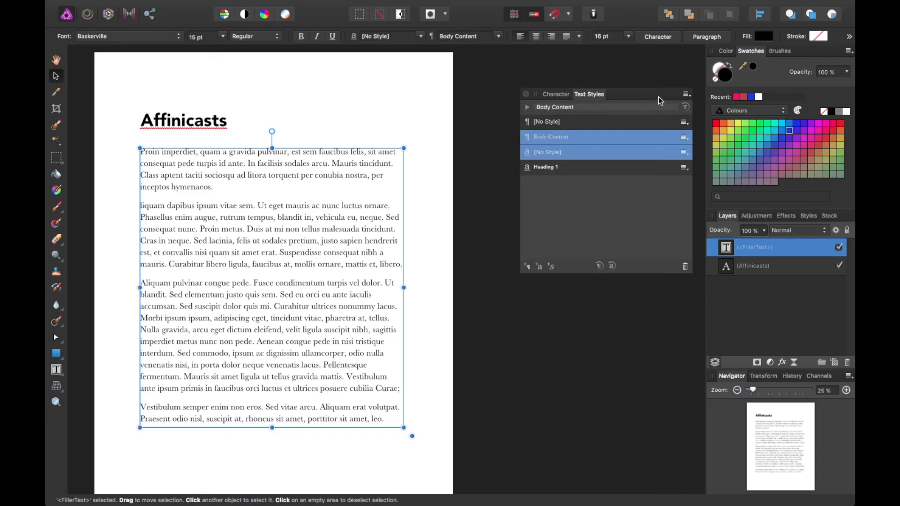
# Step: Save the current text styles as defaults from the Text Styles panel menu, then quit
pyautogui.click(685, 93)
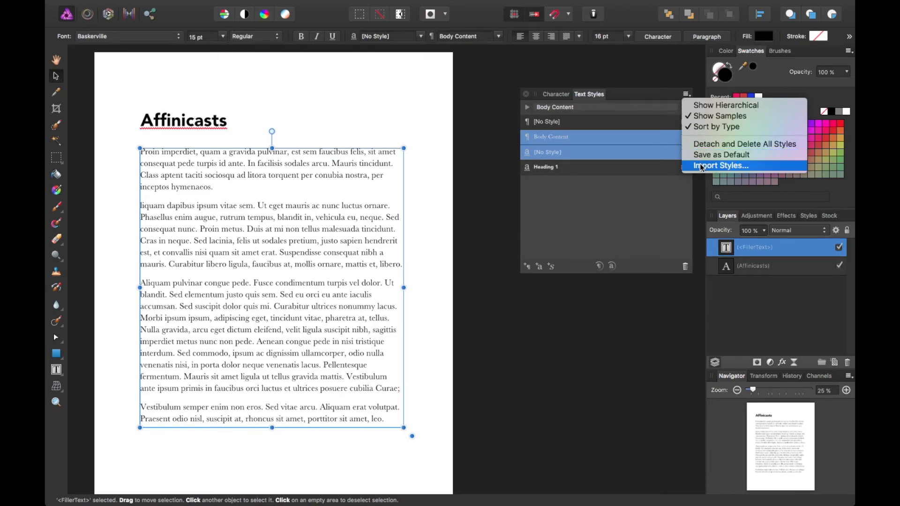
pyautogui.moveTo(701, 168)
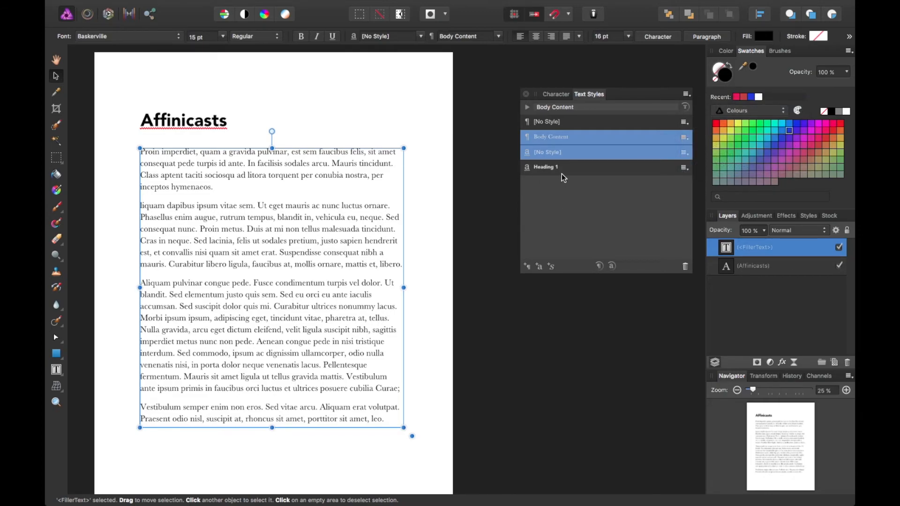
pyautogui.moveTo(563, 115)
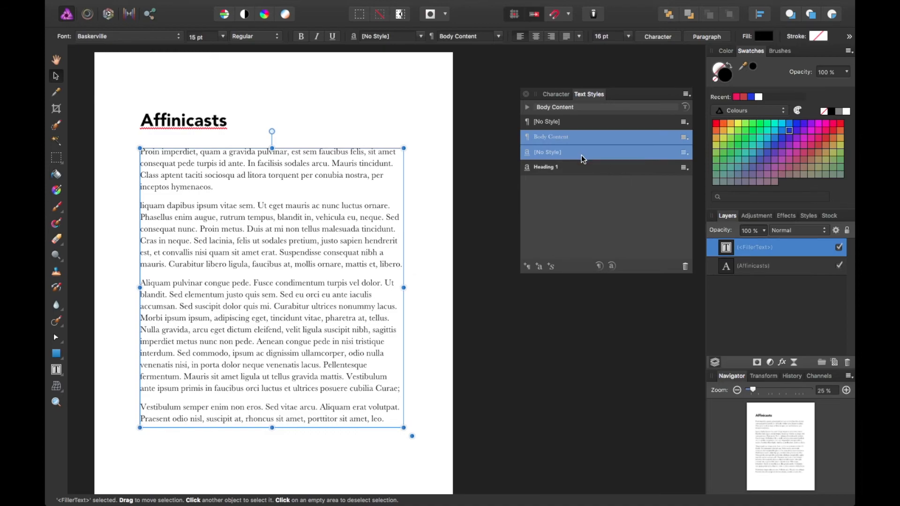
pyautogui.click(685, 93)
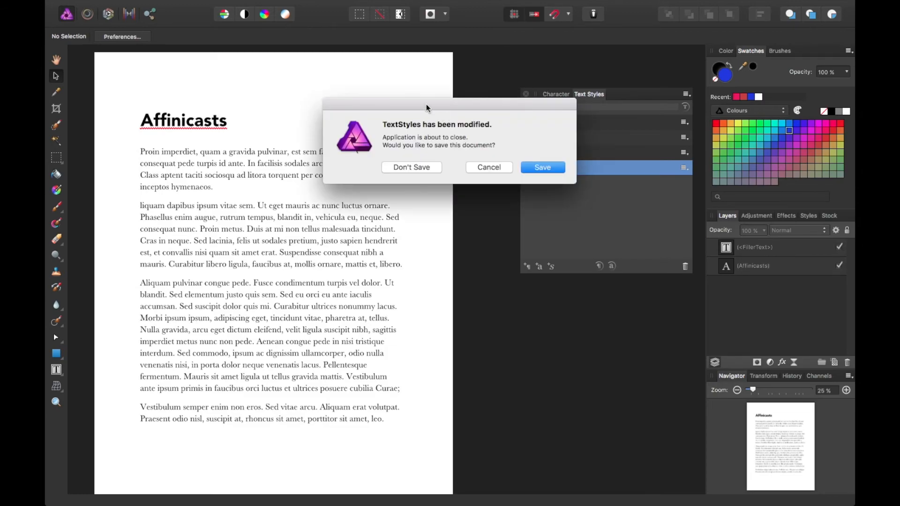
# Step: Quit without saving, relaunch Affinity Photo and create a new blank letter document
pyautogui.click(411, 167)
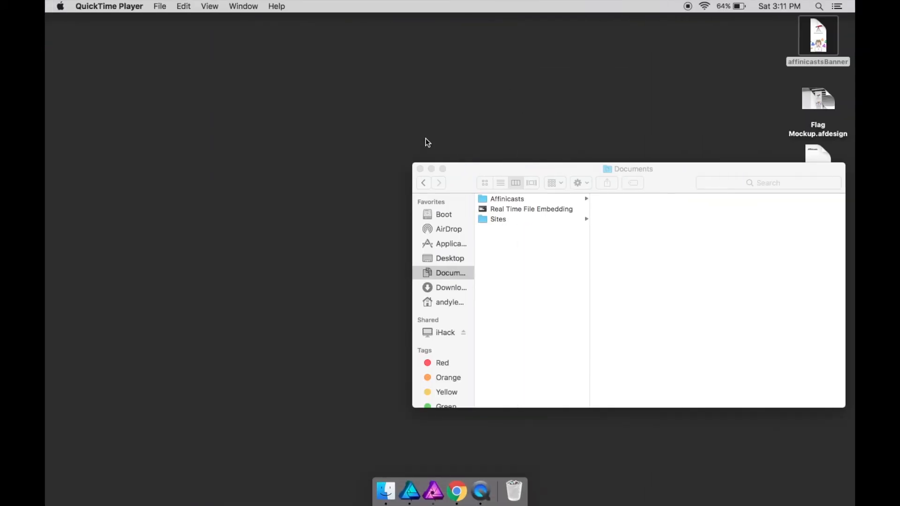
pyautogui.click(818, 36)
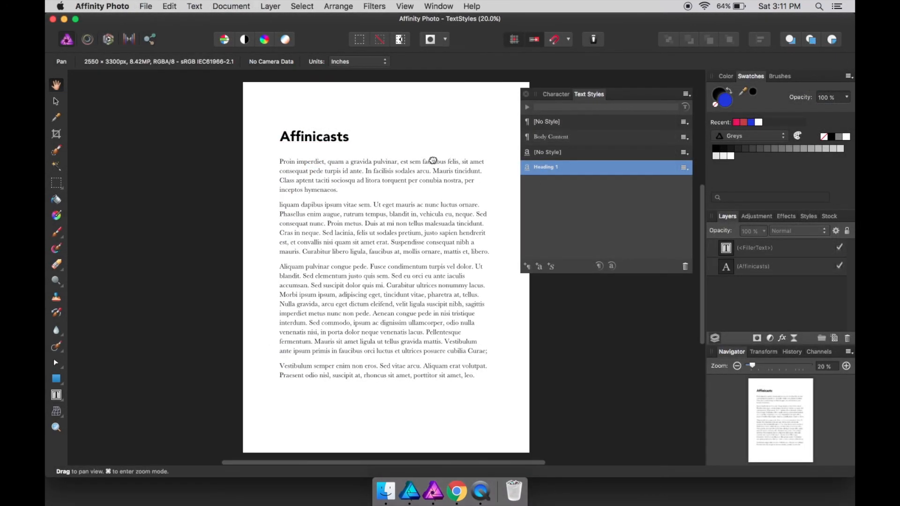
pyautogui.click(145, 6)
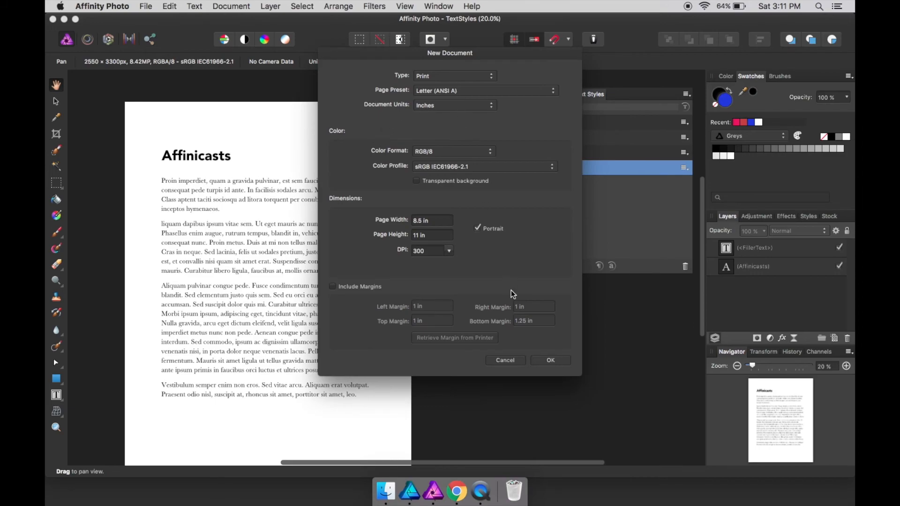
pyautogui.click(549, 360)
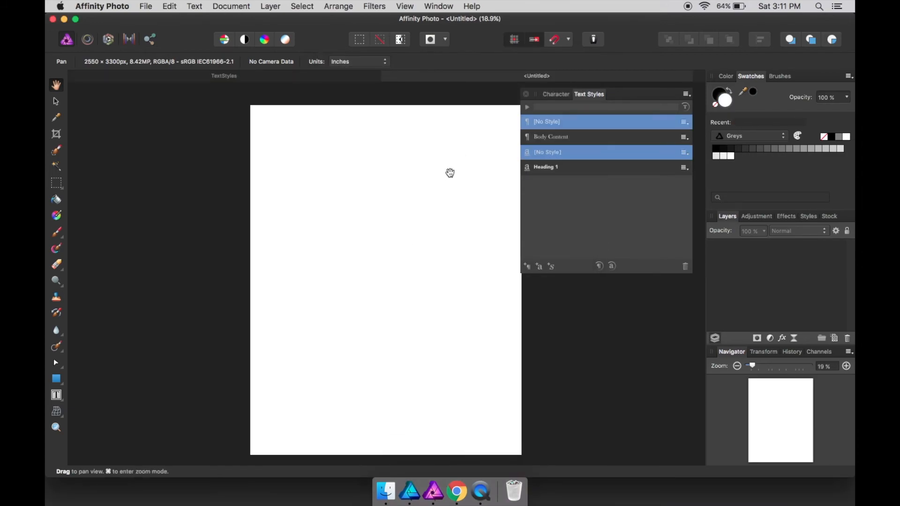
# Step: Check that Body Content and Heading 1 are listed in the new document's Text Styles panel
pyautogui.moveTo(450, 173); pyautogui.dragTo(329, 184)
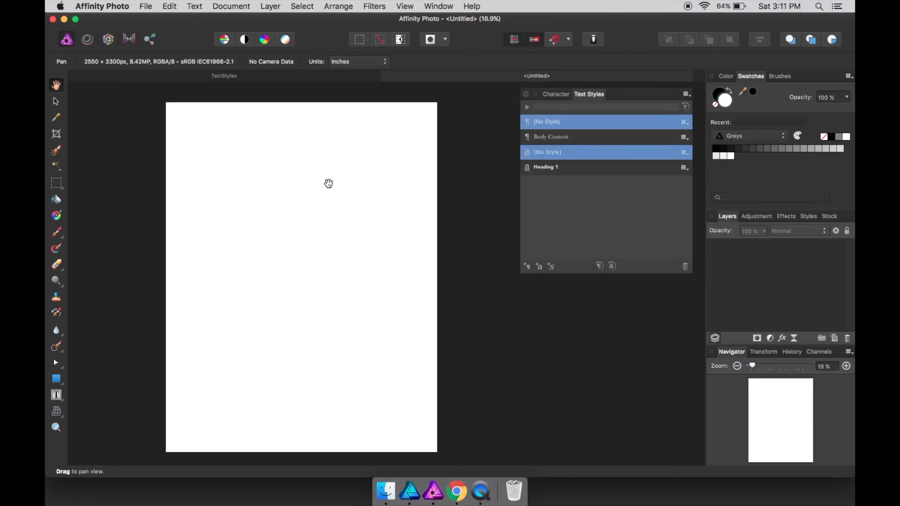
pyautogui.click(684, 94)
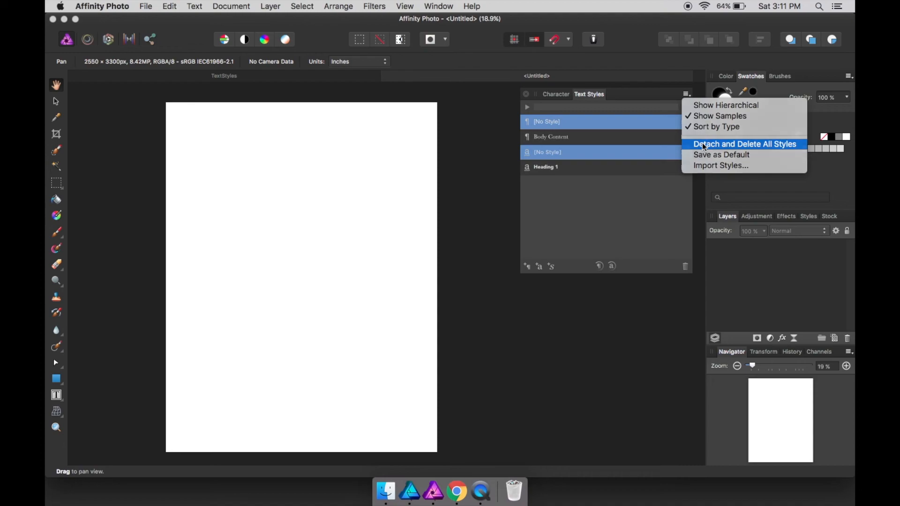
pyautogui.click(744, 144)
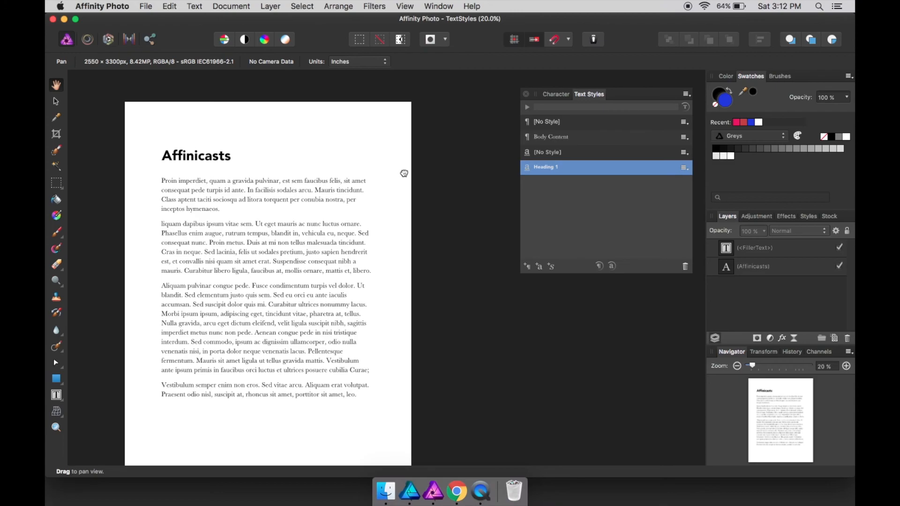
pyautogui.moveTo(354, 153)
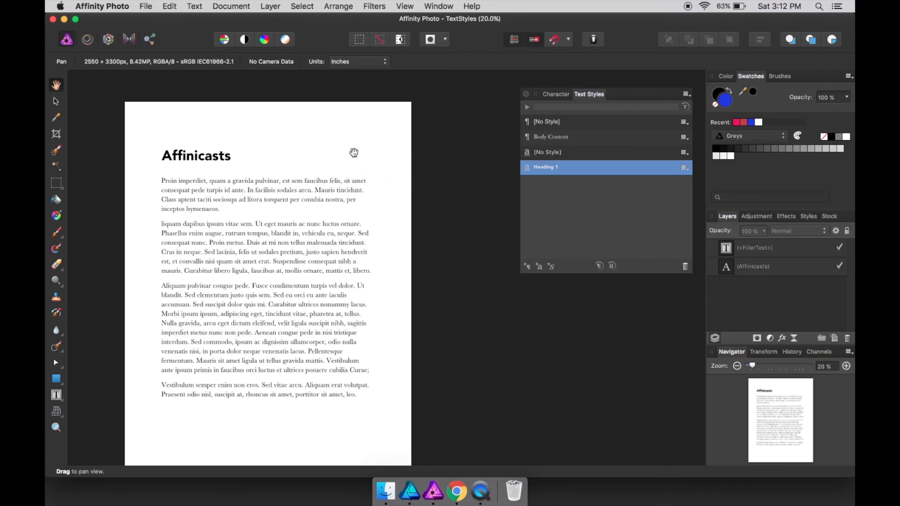
# Step: Group the heading and body text and create a Group-type text style named 'Style' from it
pyautogui.moveTo(355, 151); pyautogui.dragTo(442, 316)
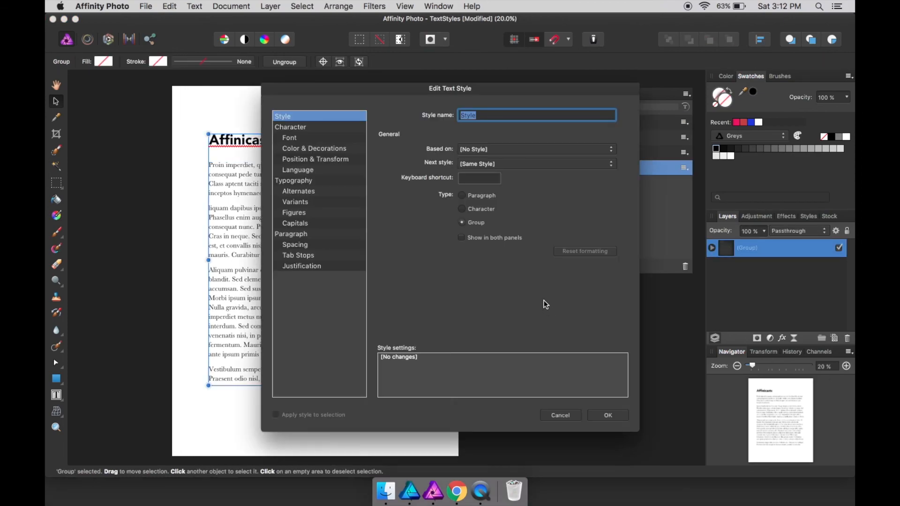
pyautogui.moveTo(300, 148)
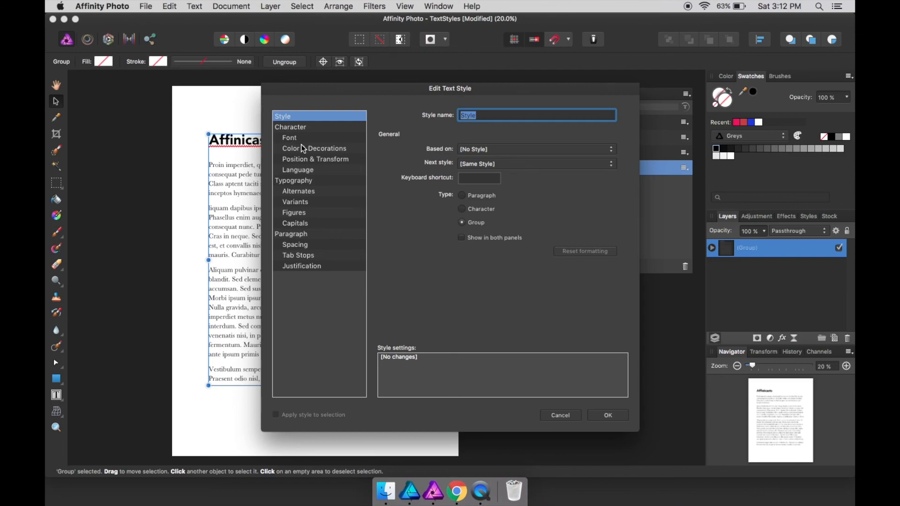
pyautogui.click(314, 148)
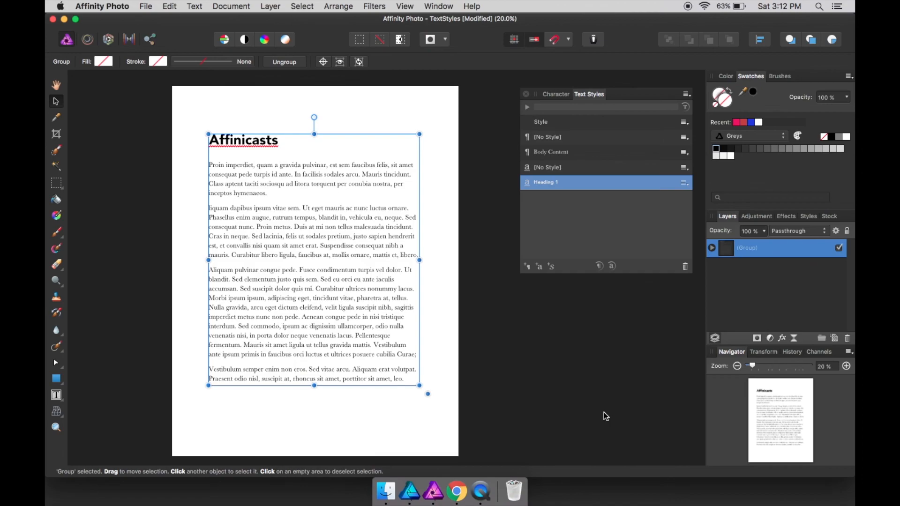
pyautogui.moveTo(587, 192)
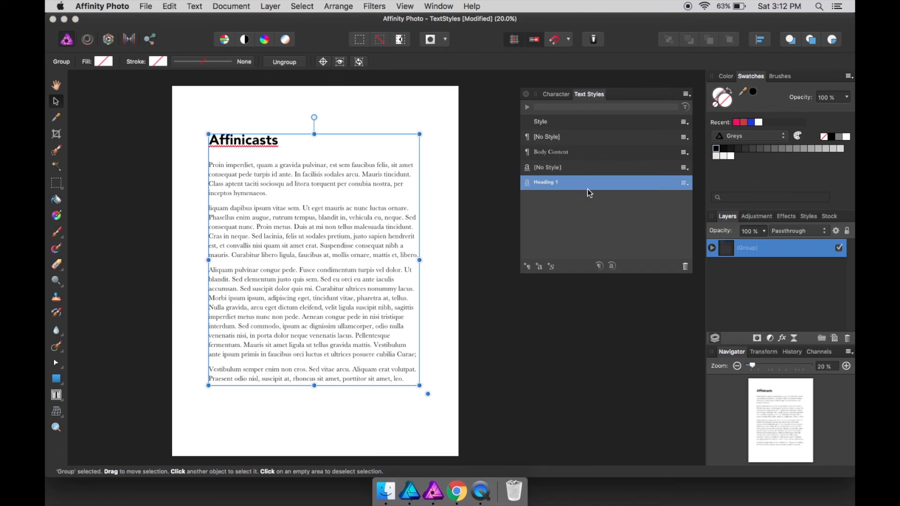